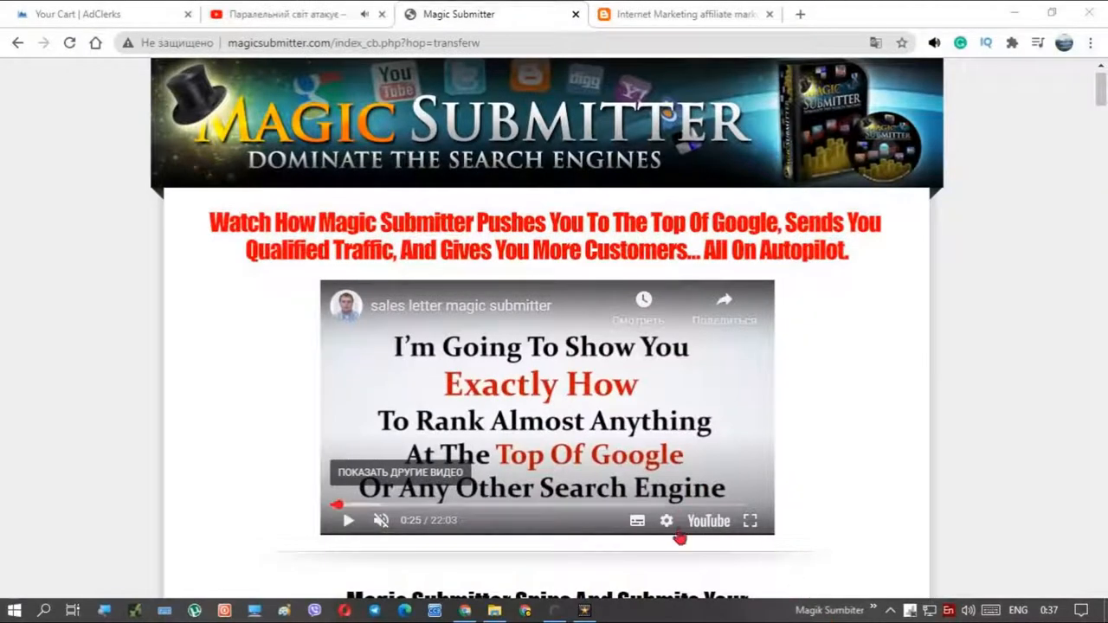
pyautogui.moveTo(688, 26)
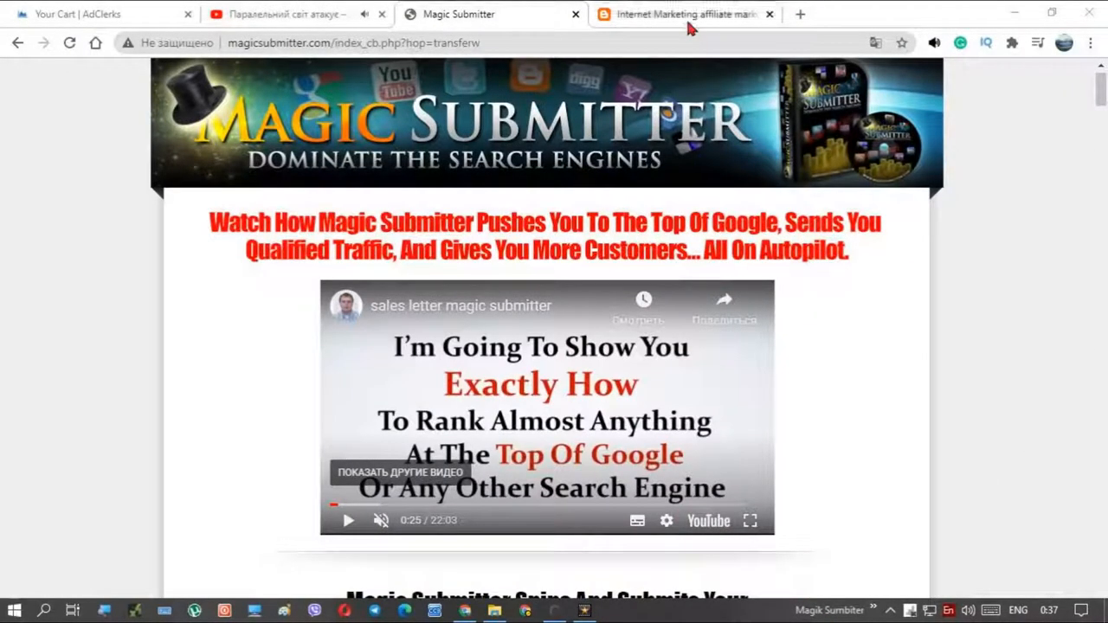
# Switch to the Blogger tab and bring the Magic Submitter review post's top into view
pyautogui.click(684, 14)
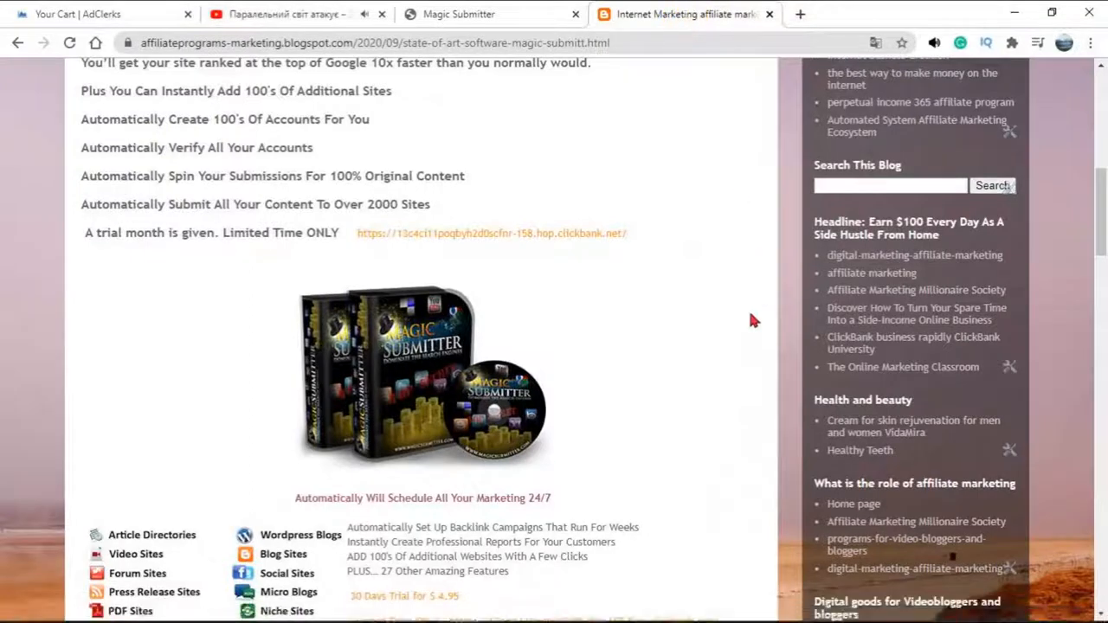
pyautogui.scroll(3)
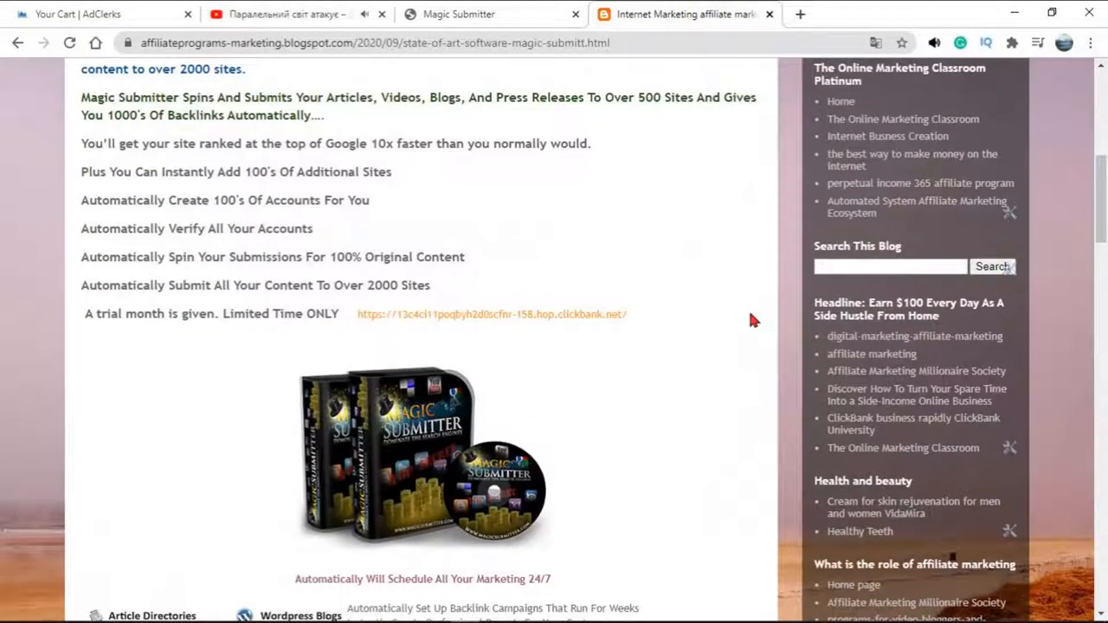
pyautogui.scroll(3)
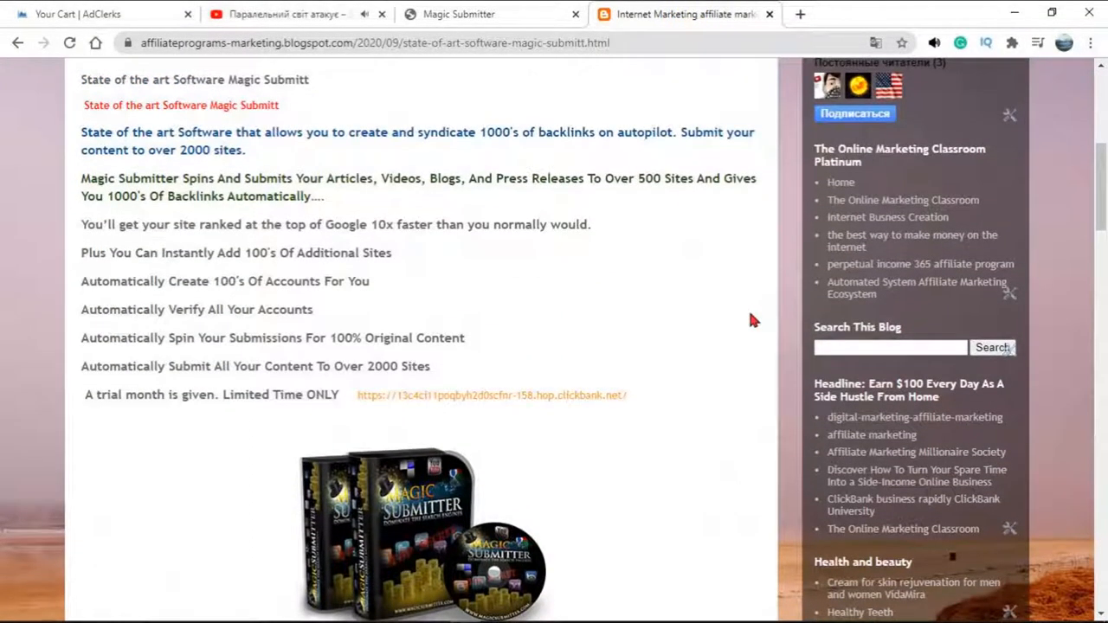
pyautogui.scroll(3)
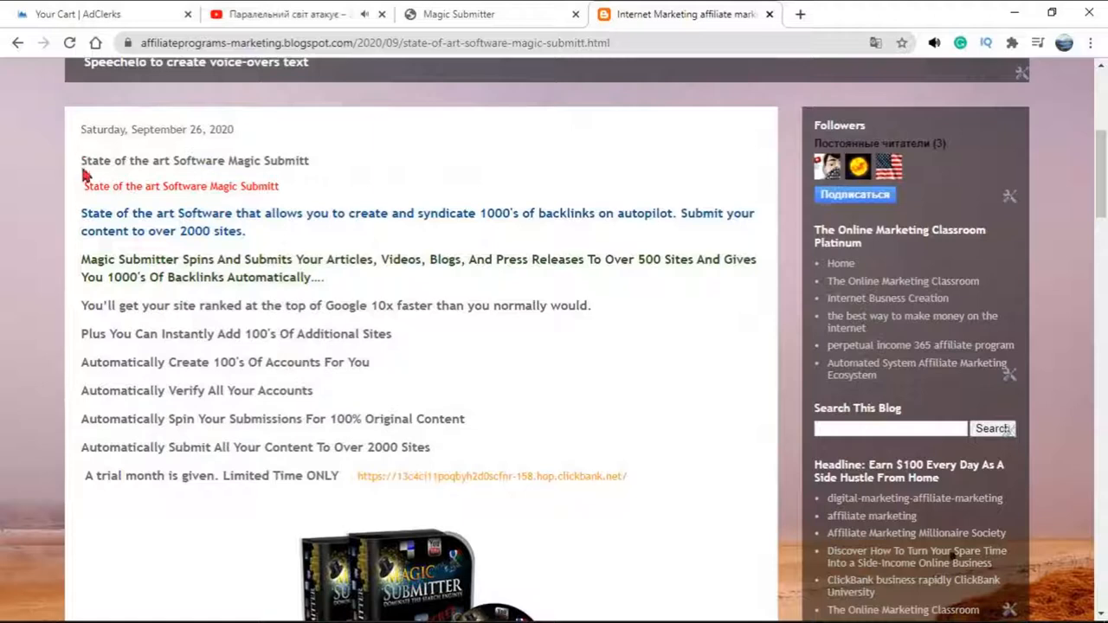
# Highlight the post title, opening paragraph, 500-sites paragraph and feature list, then clear the highlights
pyautogui.moveTo(81, 159); pyautogui.dragTo(246, 230)
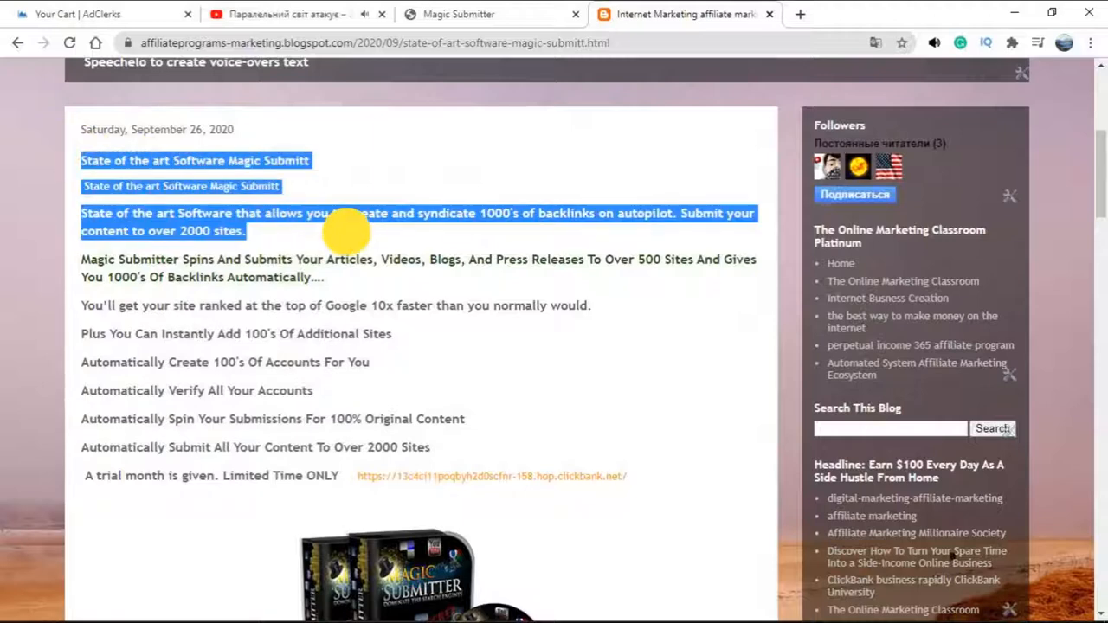
pyautogui.click(269, 234)
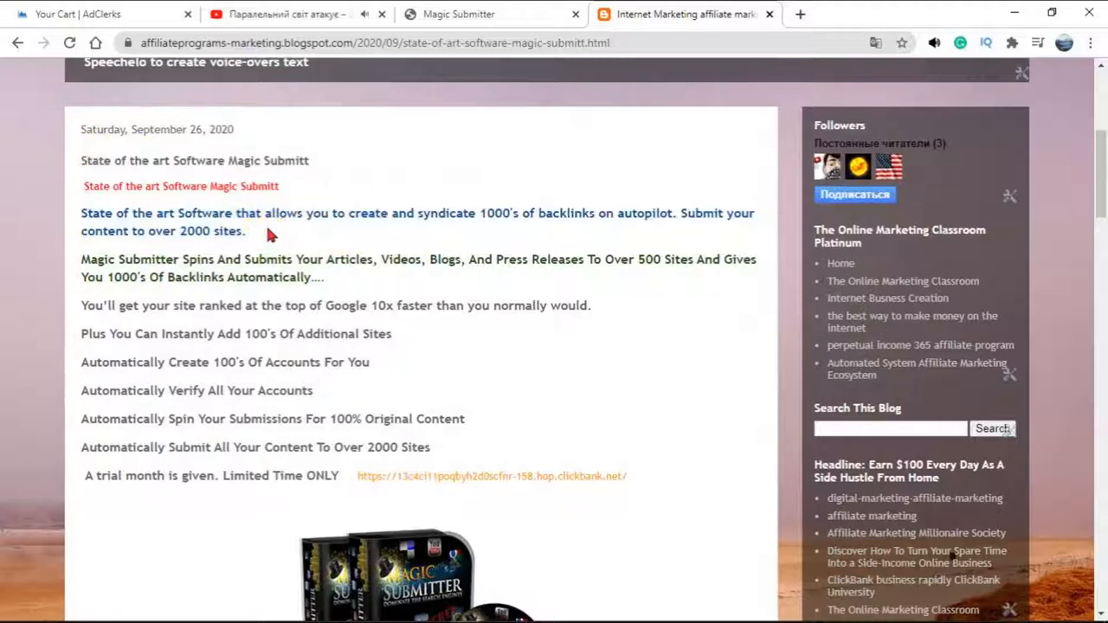
pyautogui.moveTo(80, 270)
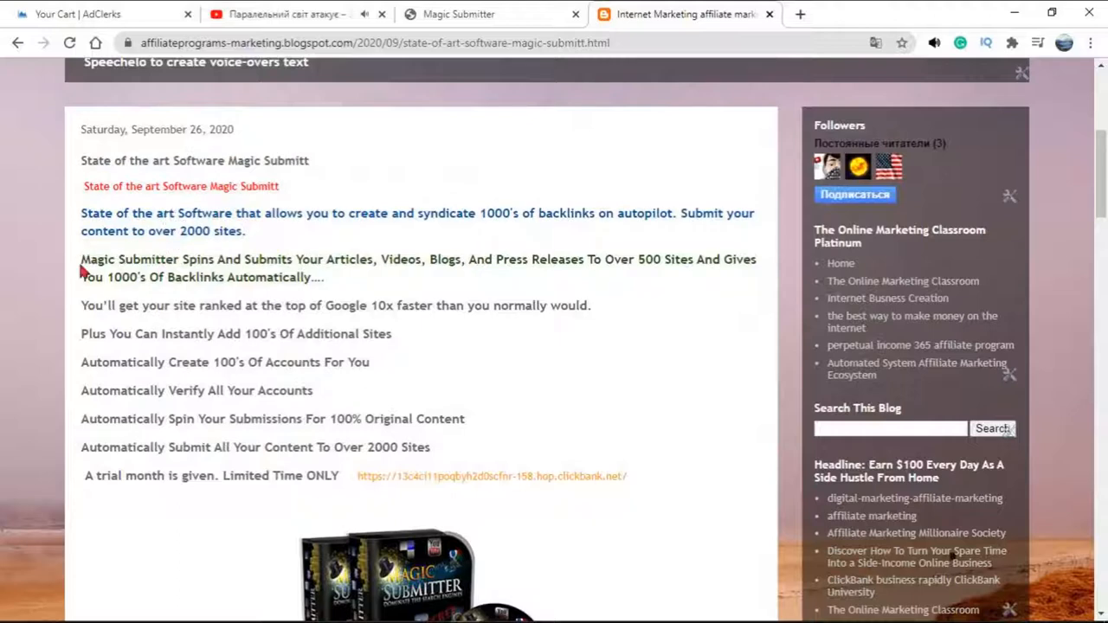
pyautogui.moveTo(79, 260); pyautogui.dragTo(325, 277)
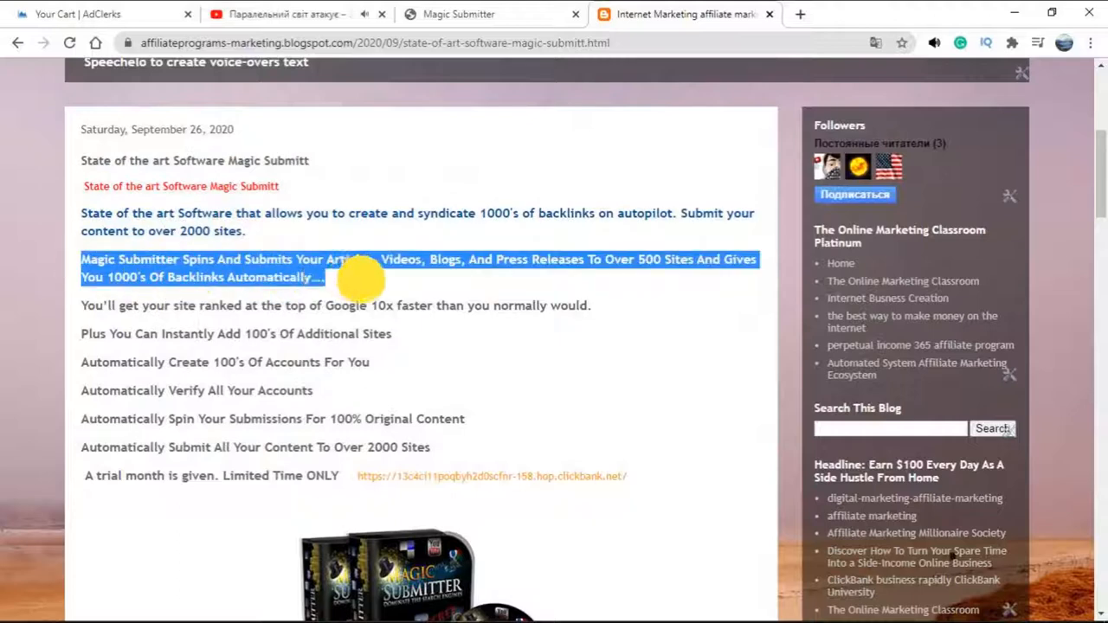
pyautogui.moveTo(357, 277); pyautogui.dragTo(398, 446)
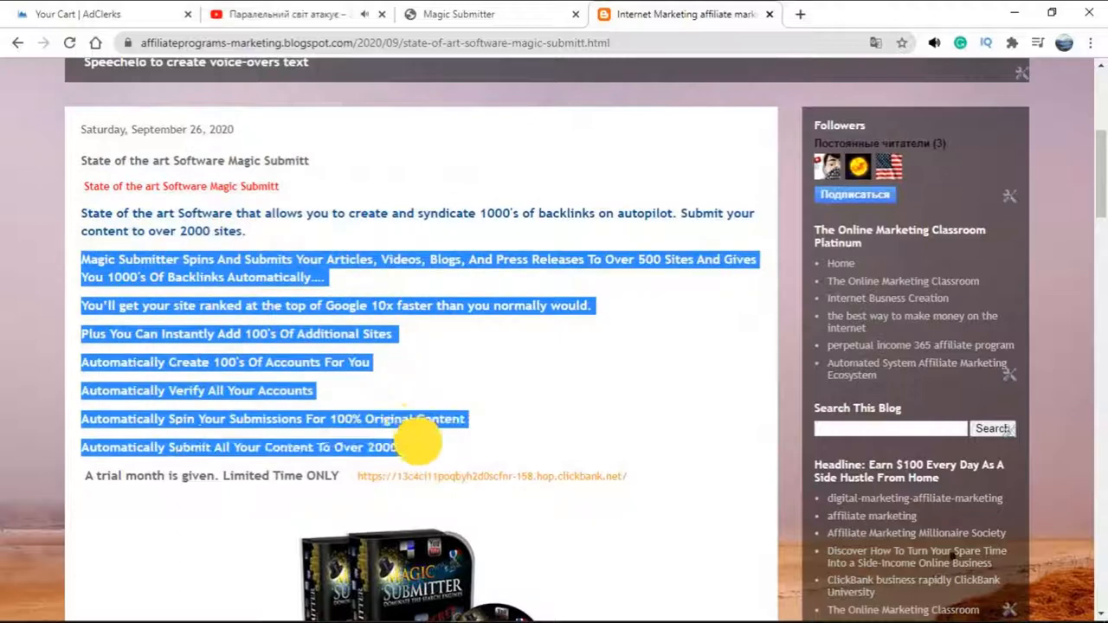
pyautogui.click(523, 363)
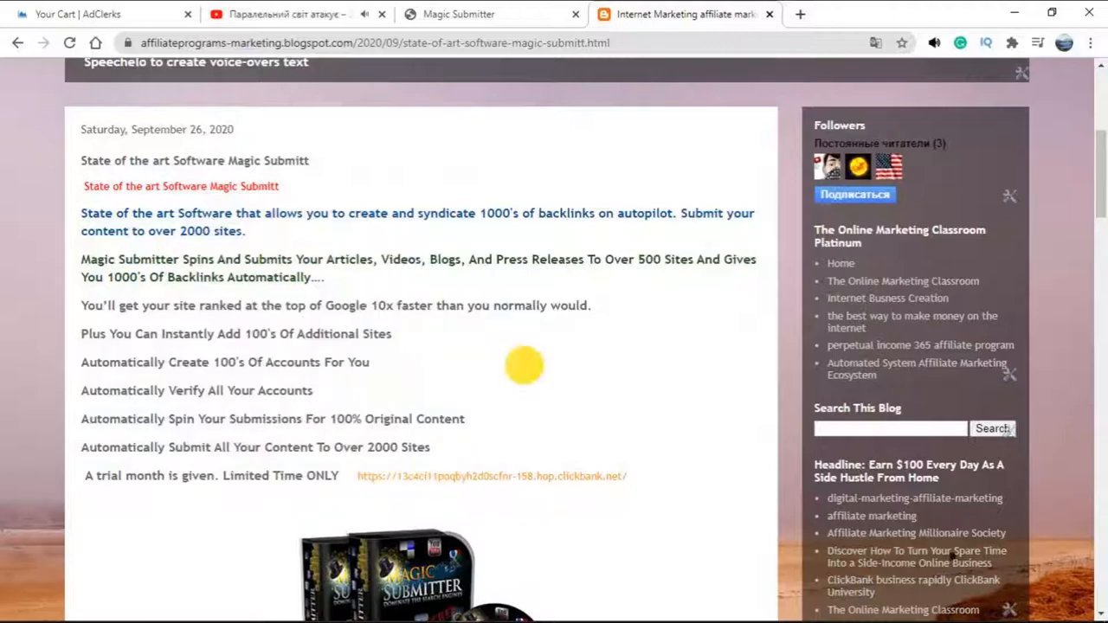
pyautogui.scroll(3)
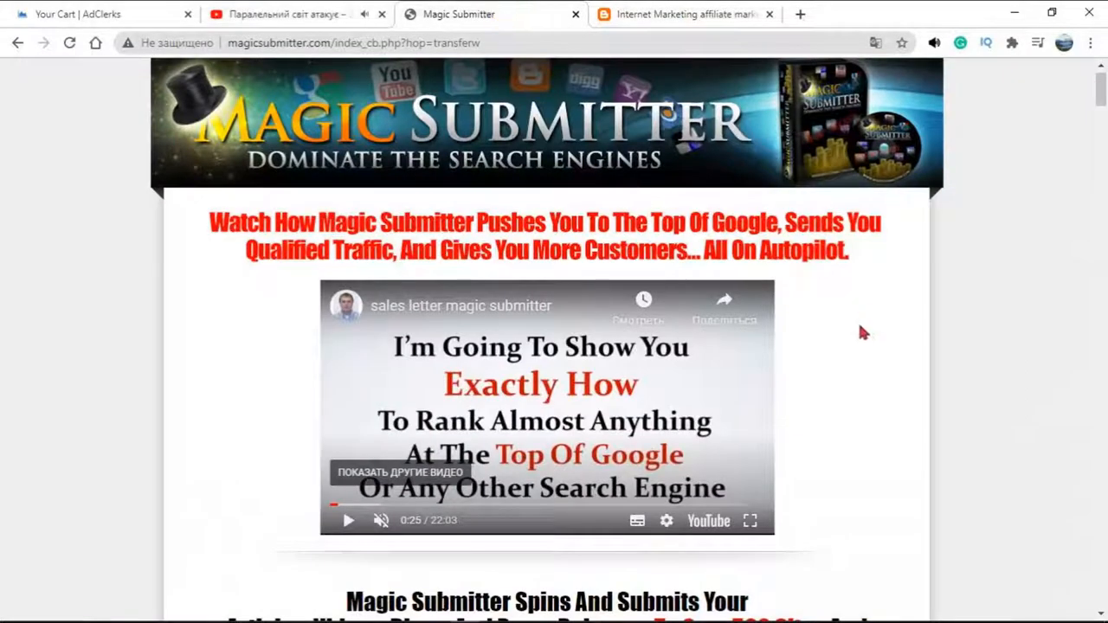
# Scroll down the sales page past the welcome letter and product box
pyautogui.scroll(-3)
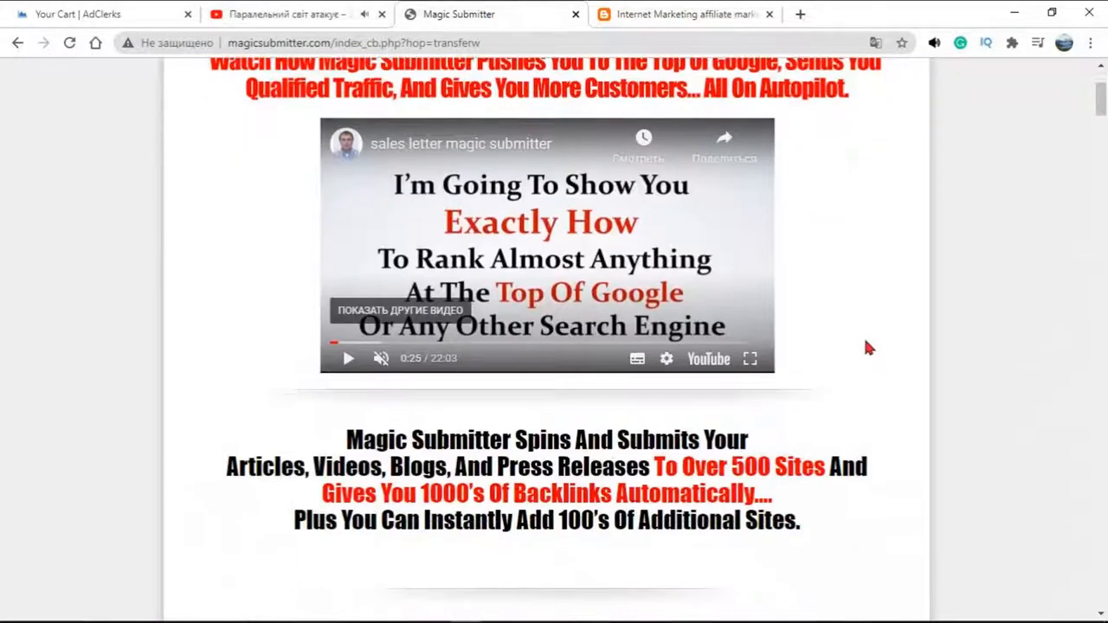
pyautogui.scroll(3)
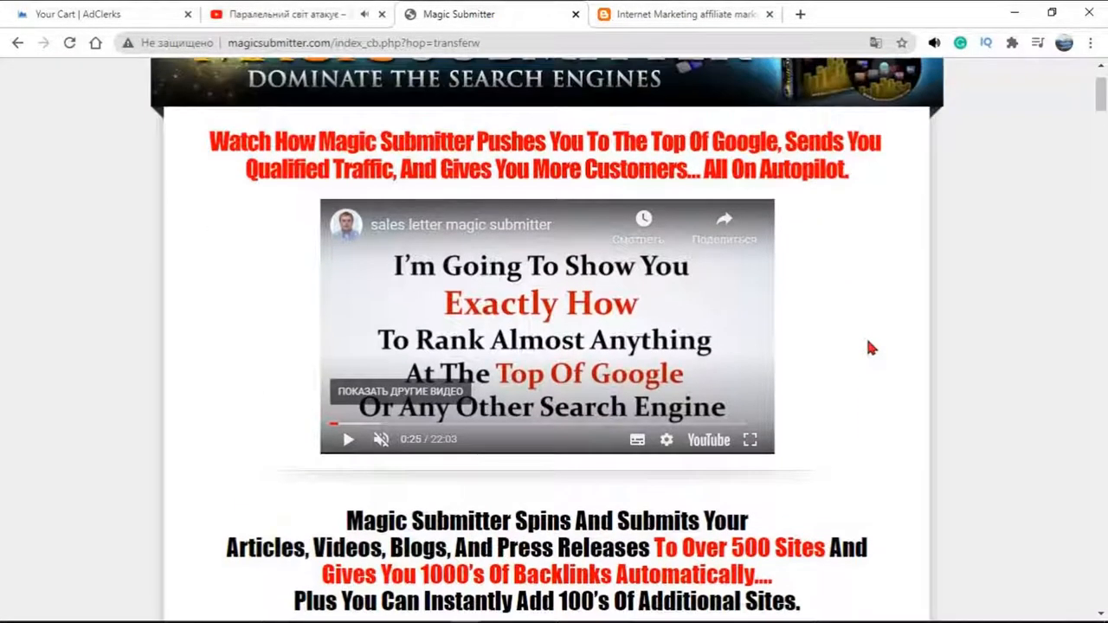
pyautogui.scroll(-3)
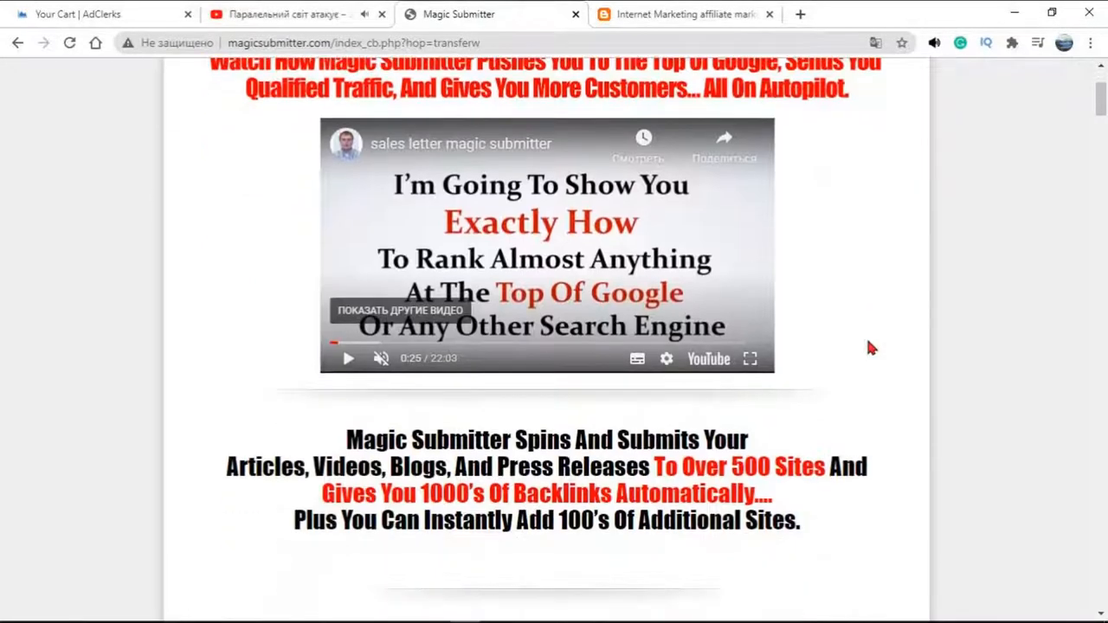
pyautogui.scroll(-3)
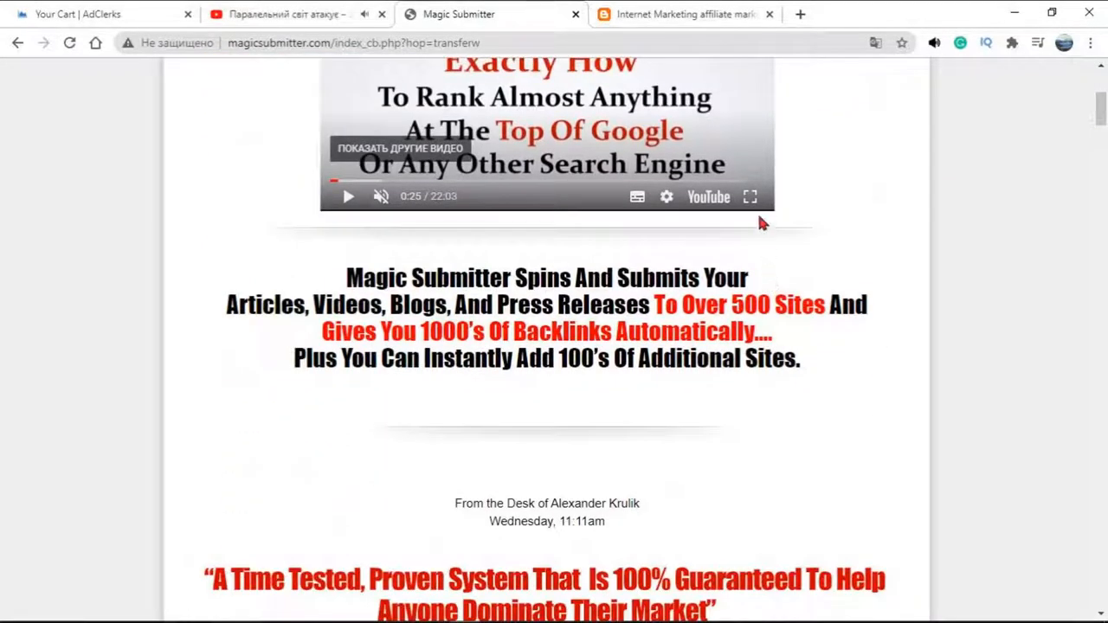
pyautogui.scroll(-3)
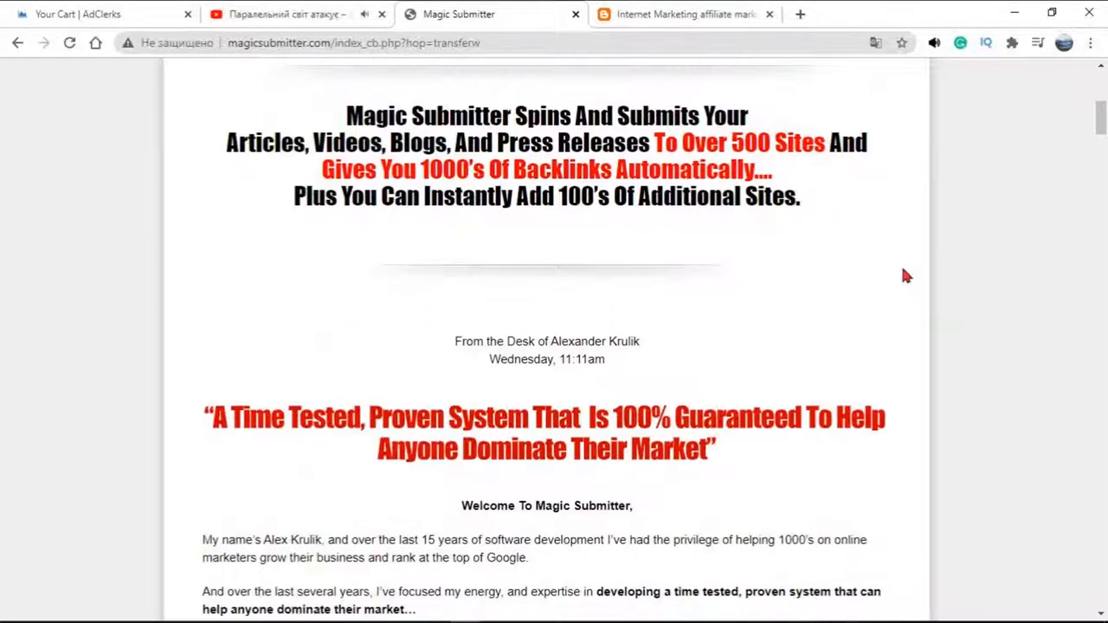
pyautogui.moveTo(450, 195)
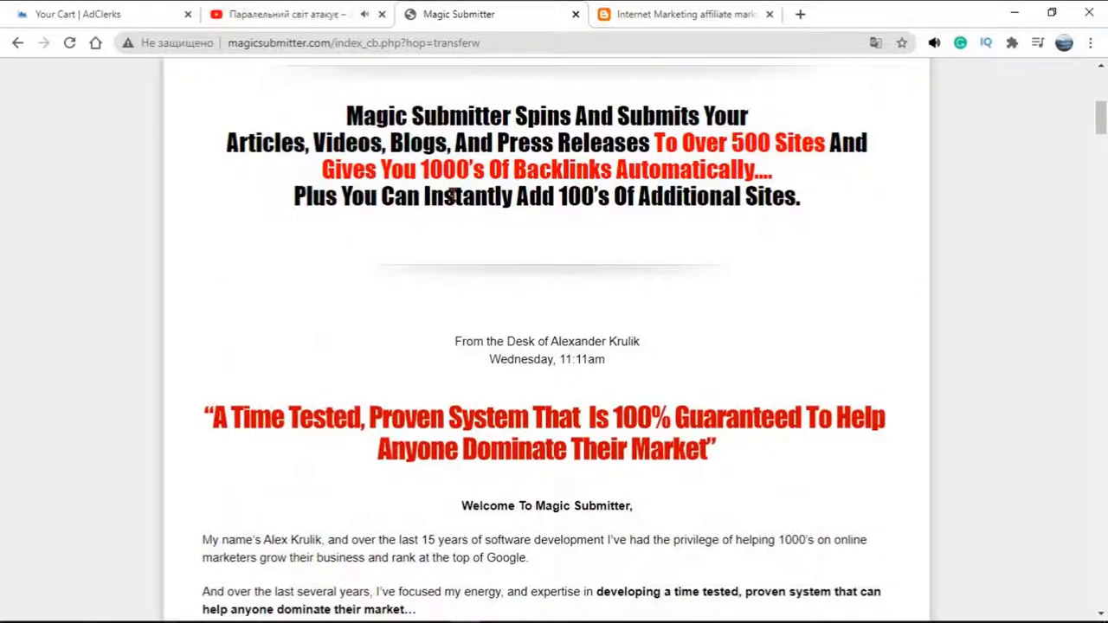
pyautogui.moveTo(278, 432)
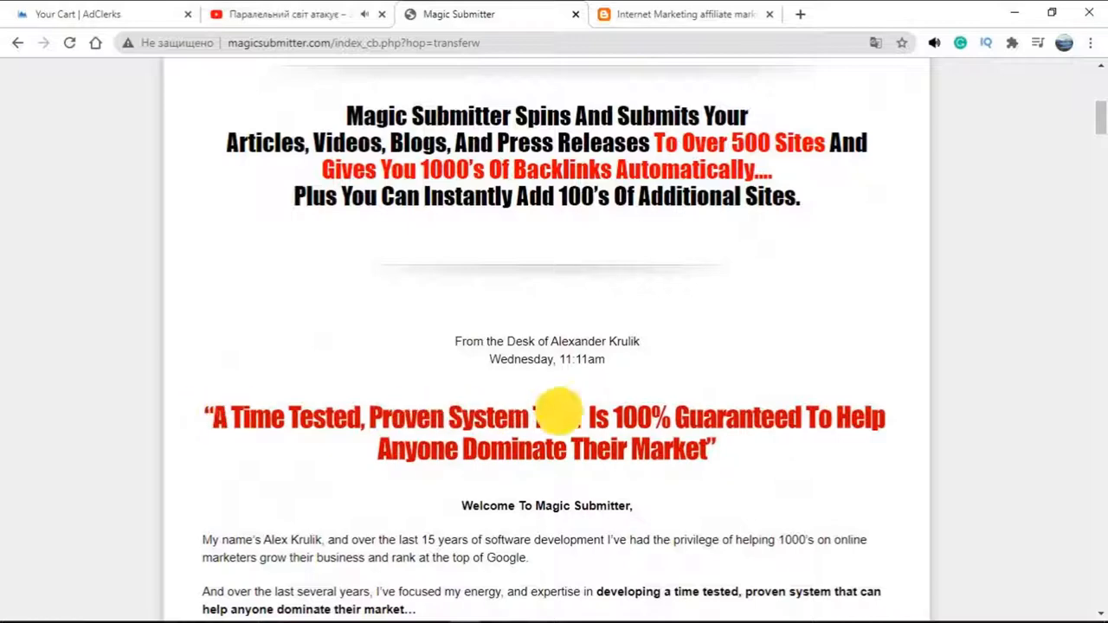
# Continue scrolling until the 'Amazing Features Like' heading and first feature list show
pyautogui.scroll(-3)
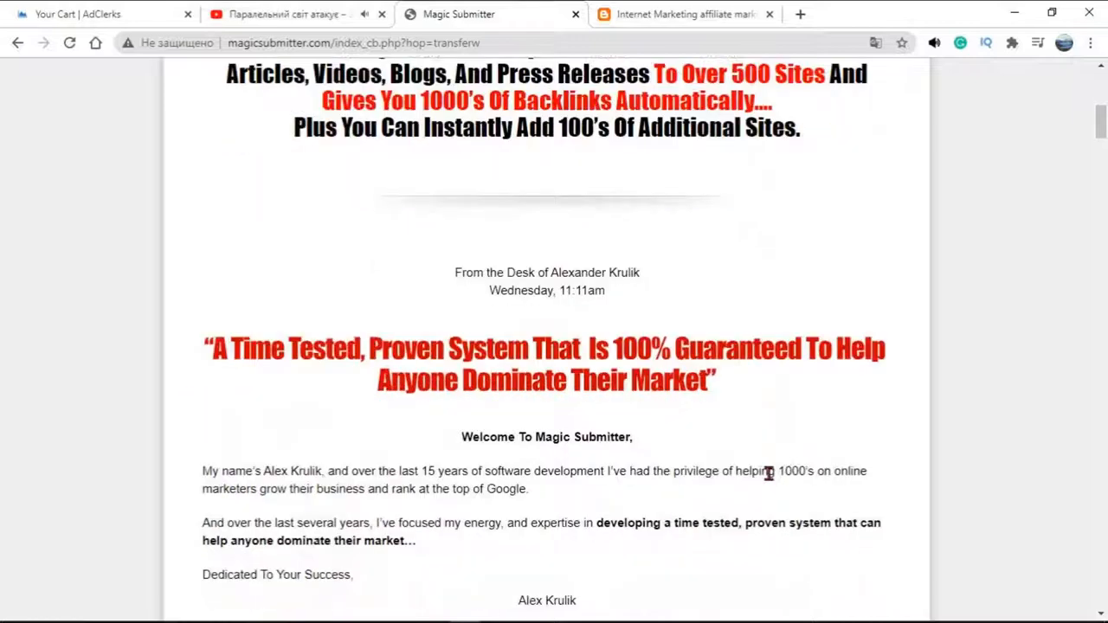
pyautogui.scroll(-3)
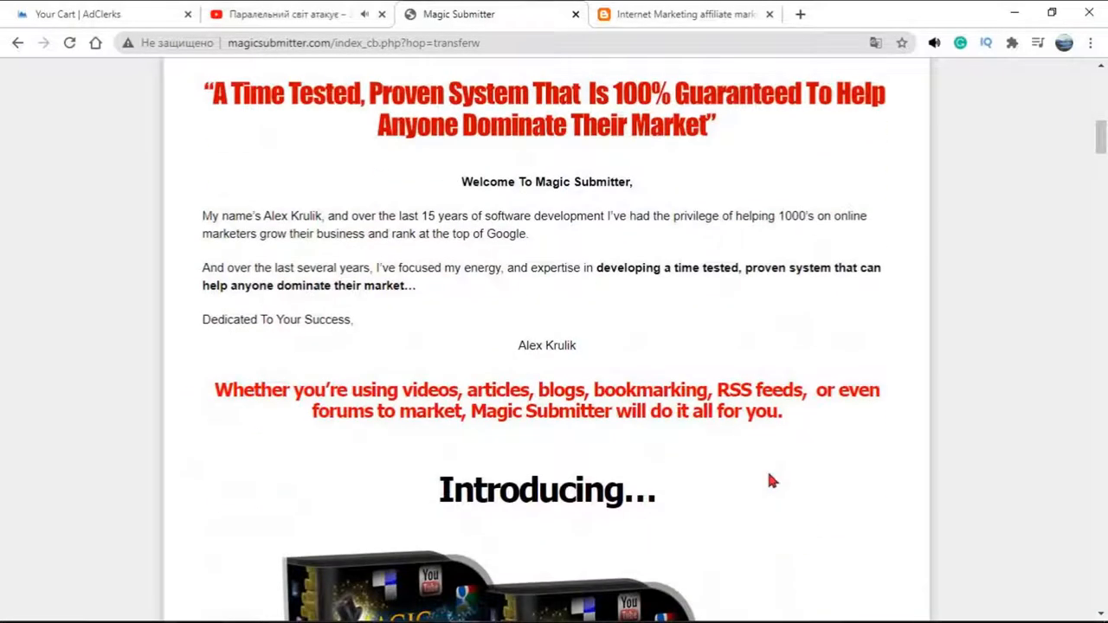
pyautogui.scroll(-3)
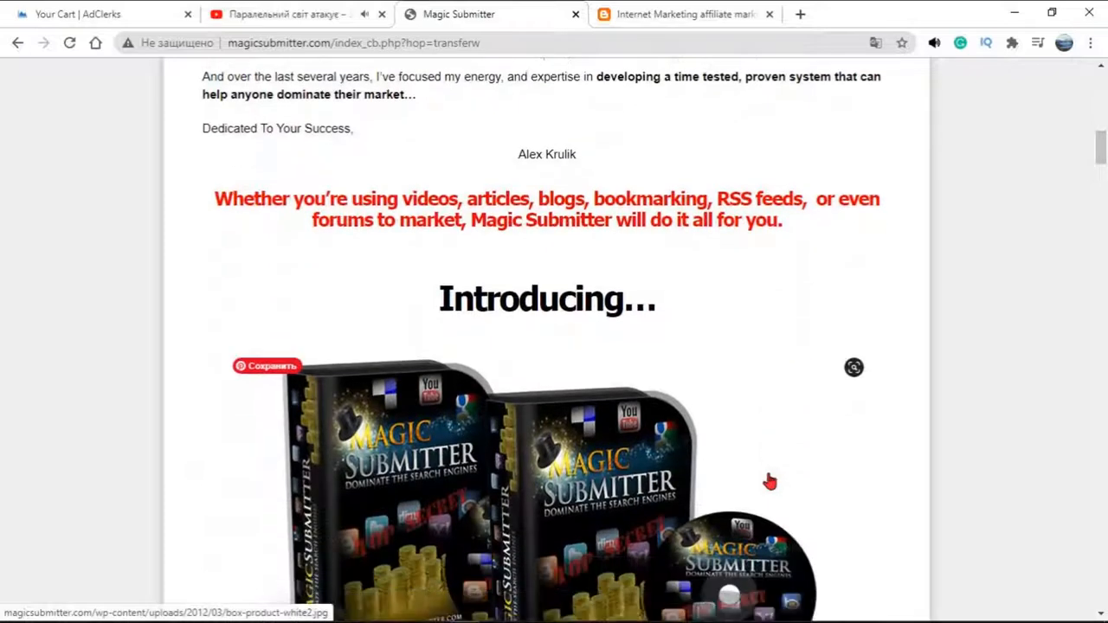
pyautogui.scroll(-3)
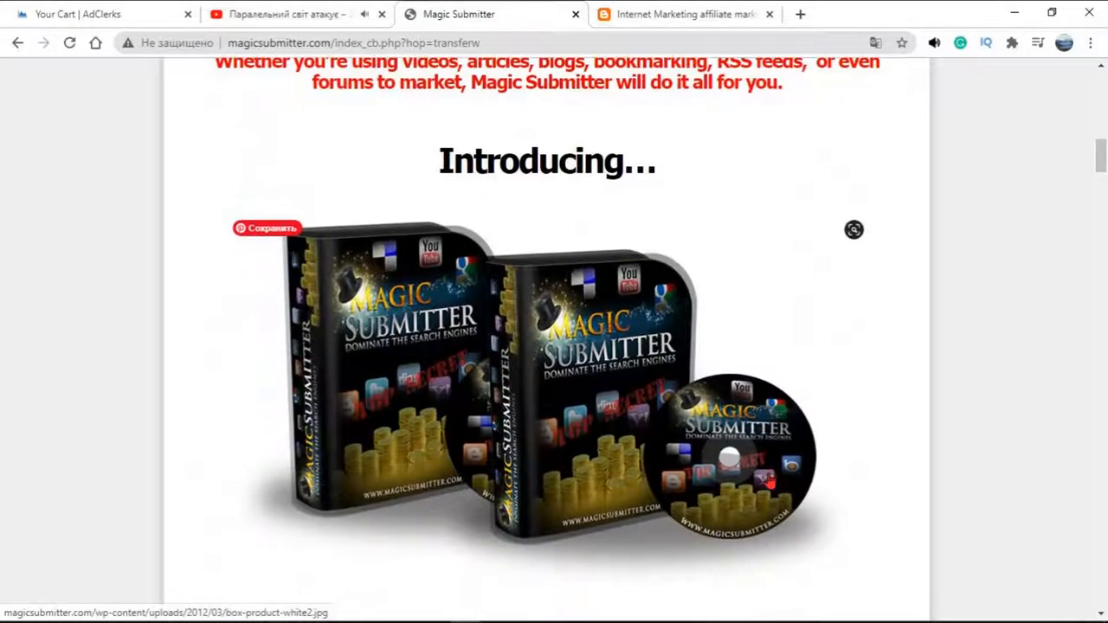
pyautogui.scroll(-3)
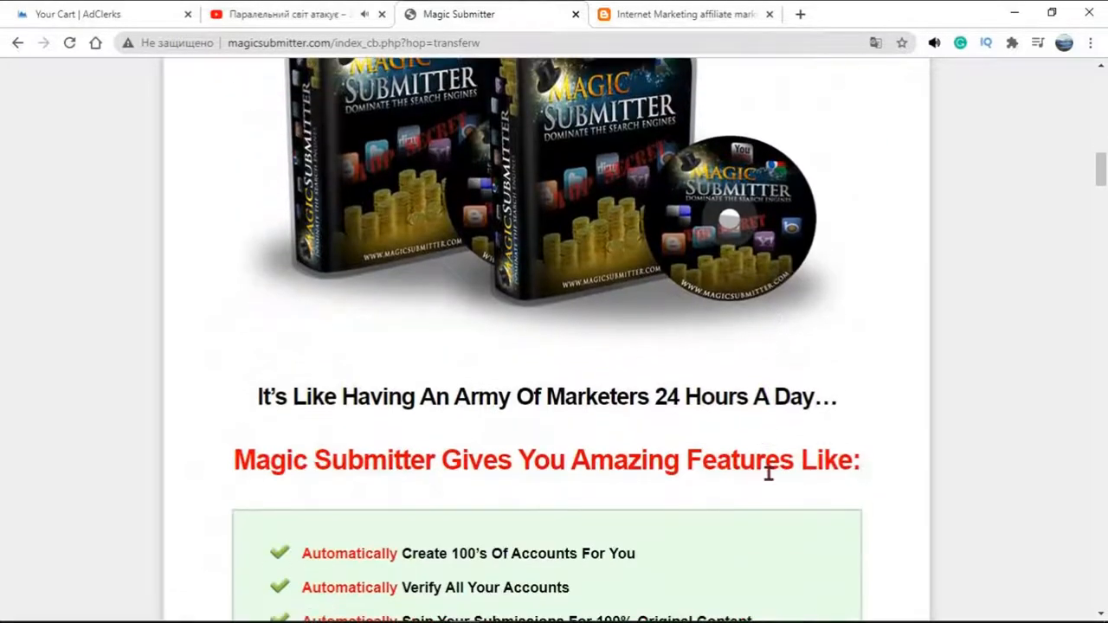
pyautogui.scroll(-3)
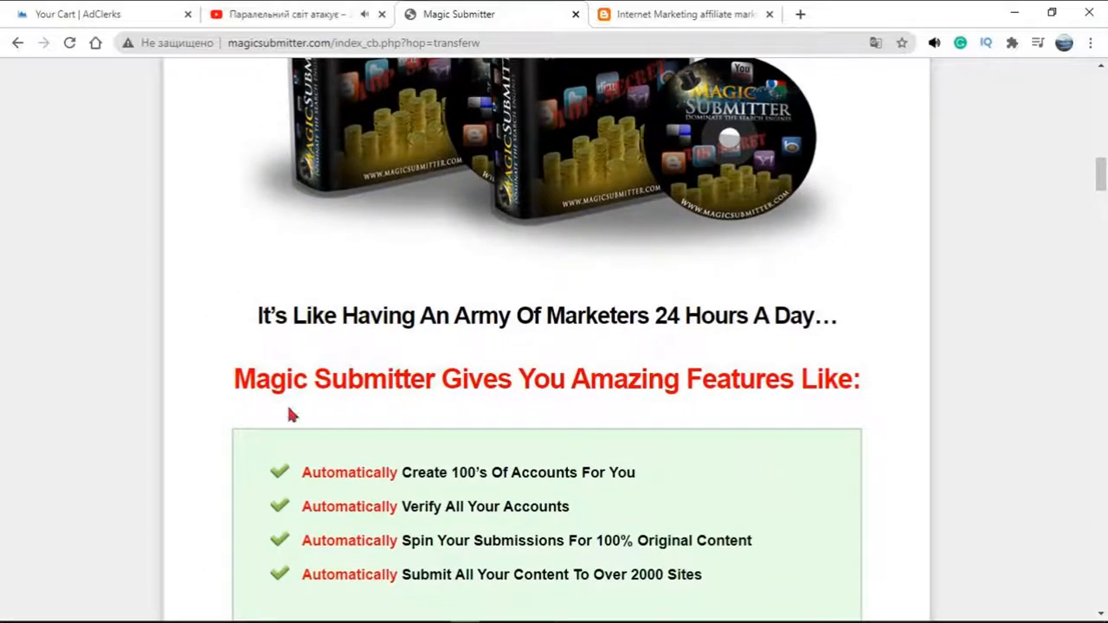
# Clear the first feature list's highlight and scroll down through the feature lists and video testimonials
pyautogui.scroll(-3)
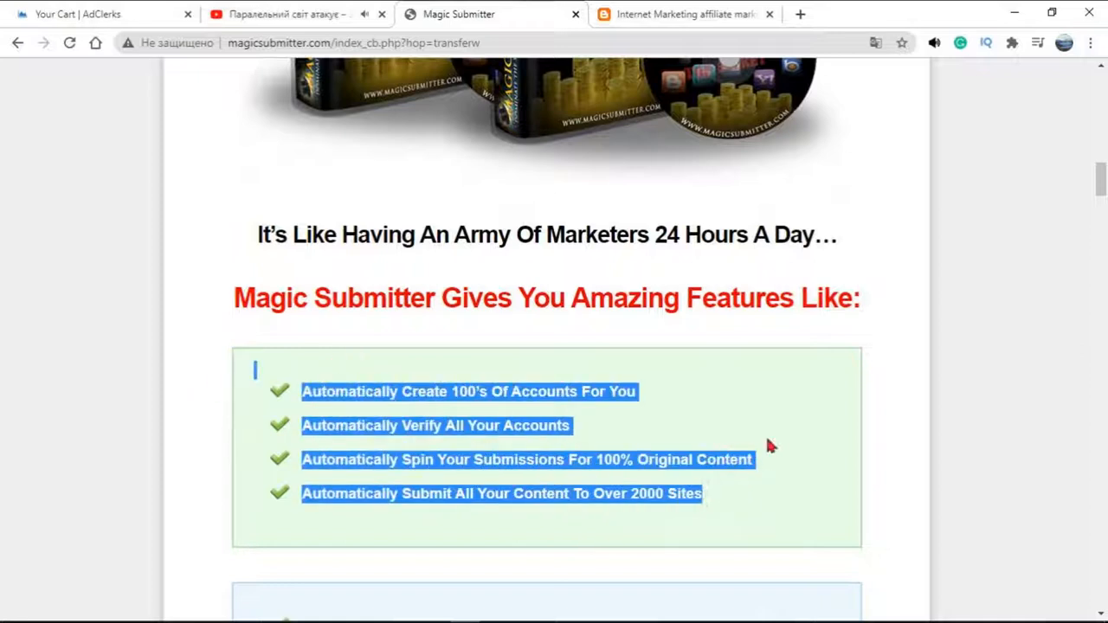
pyautogui.click(699, 373)
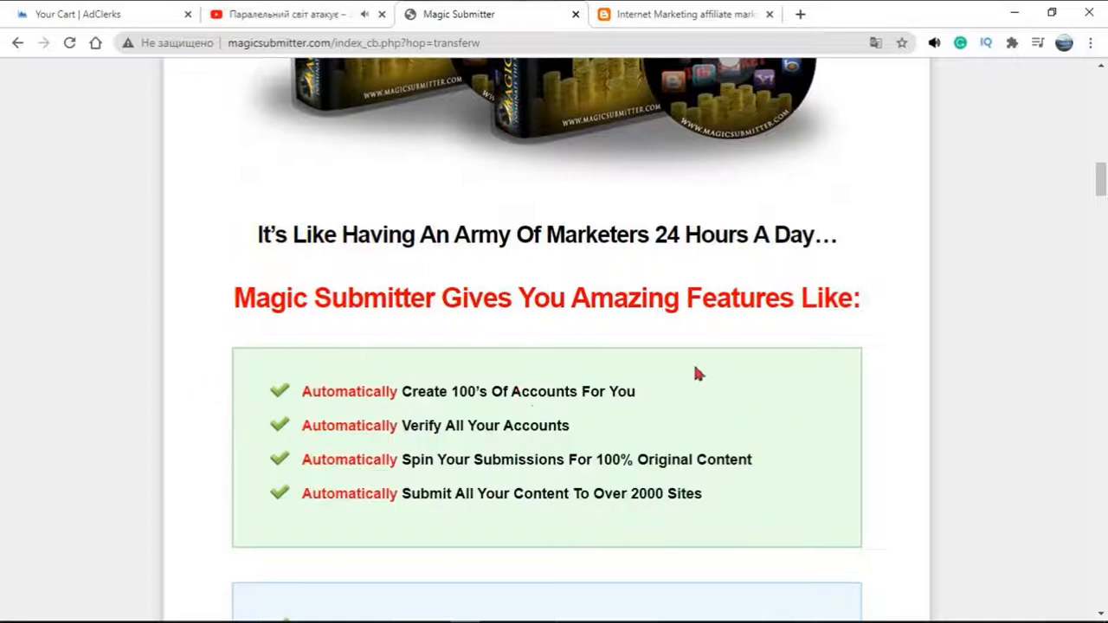
pyautogui.moveTo(506, 425)
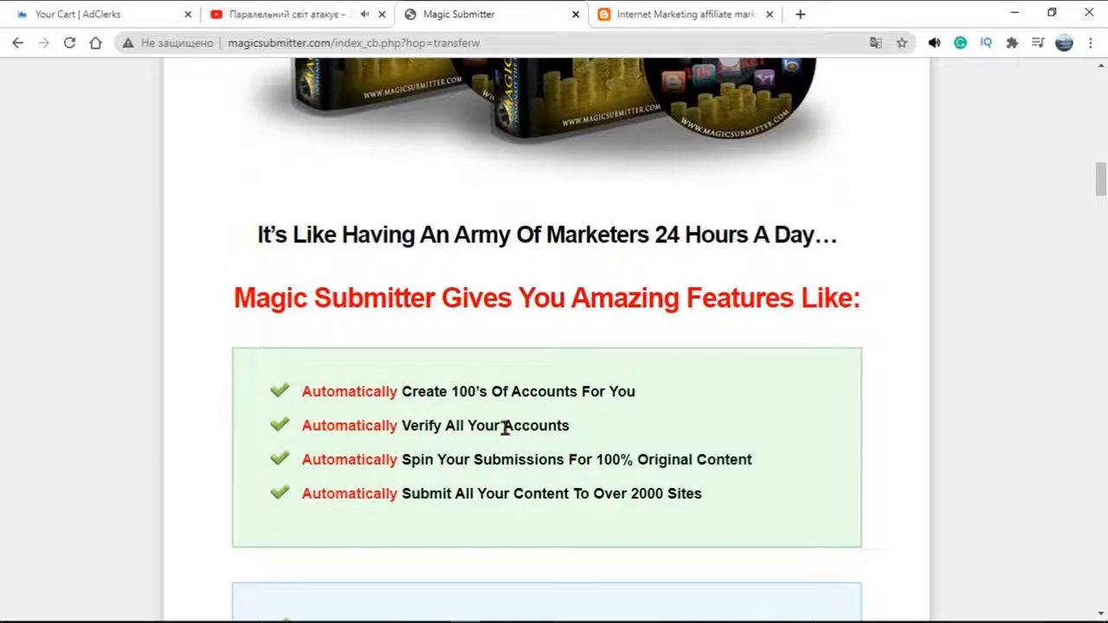
pyautogui.scroll(-3)
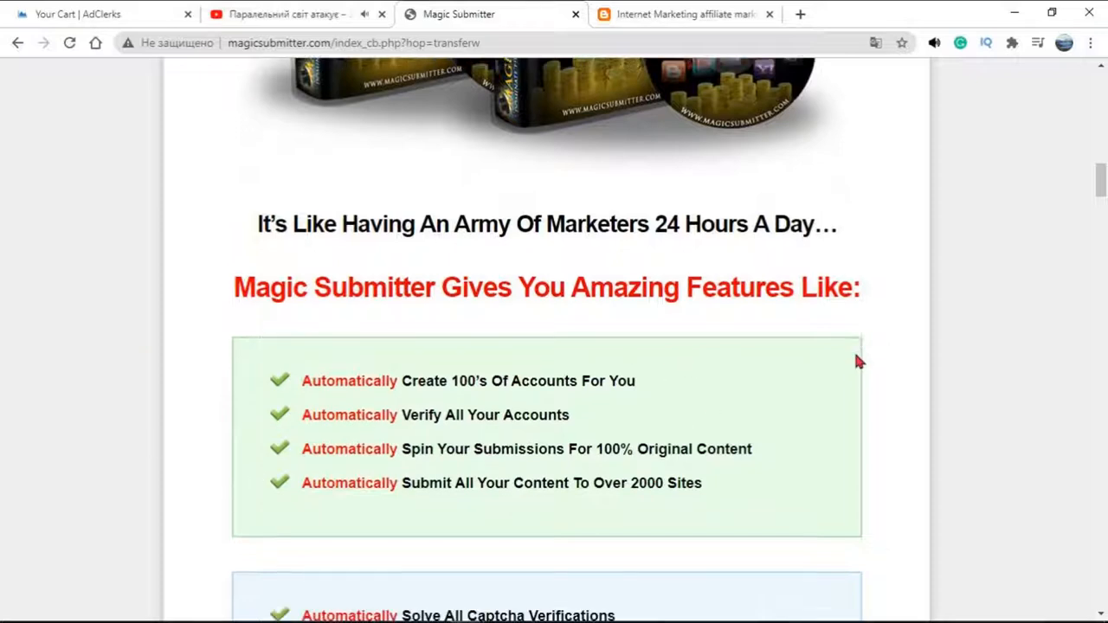
pyautogui.scroll(-3)
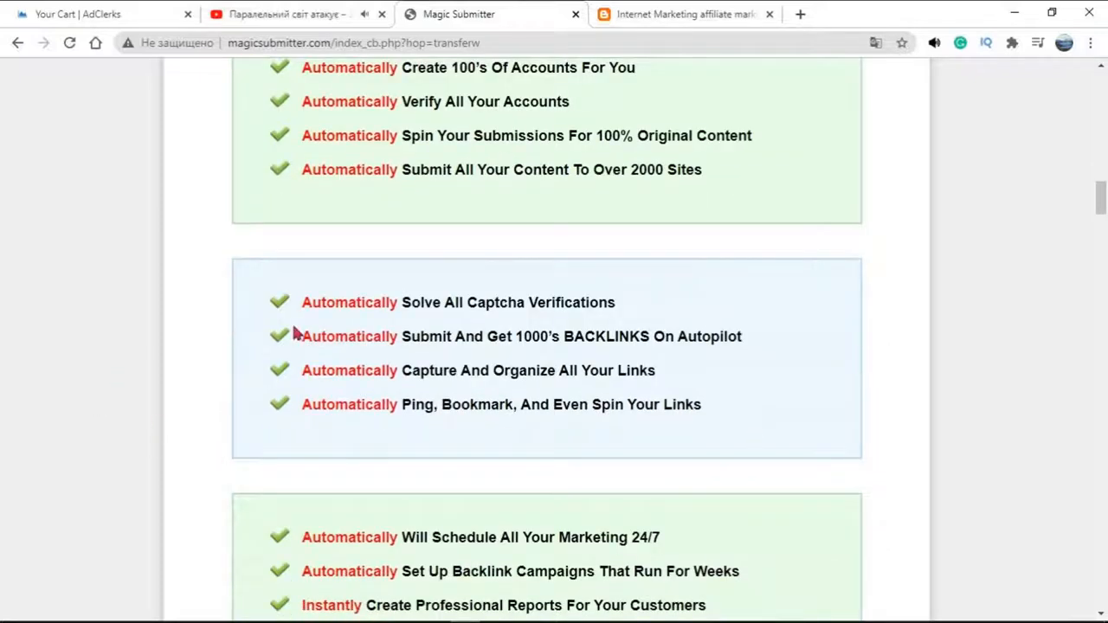
pyautogui.moveTo(289, 362)
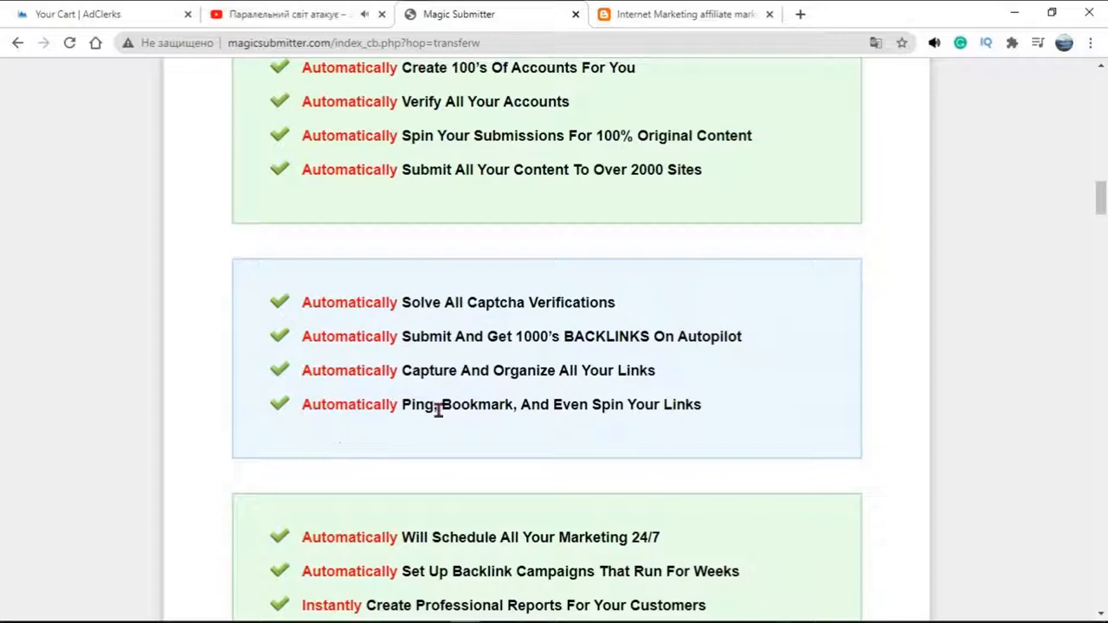
pyautogui.scroll(-3)
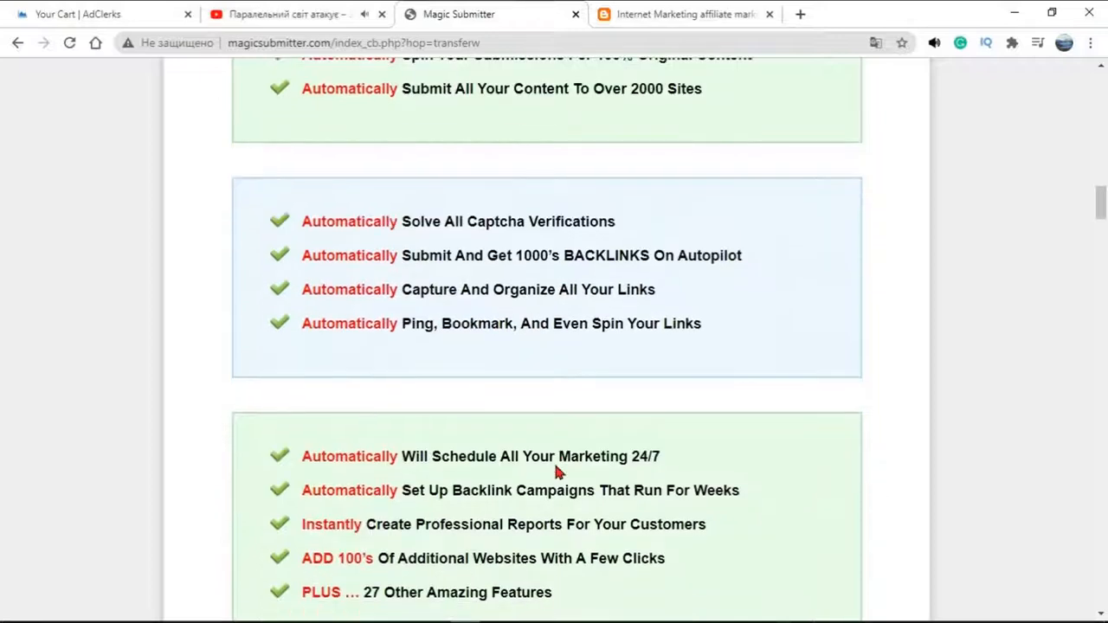
pyautogui.scroll(-3)
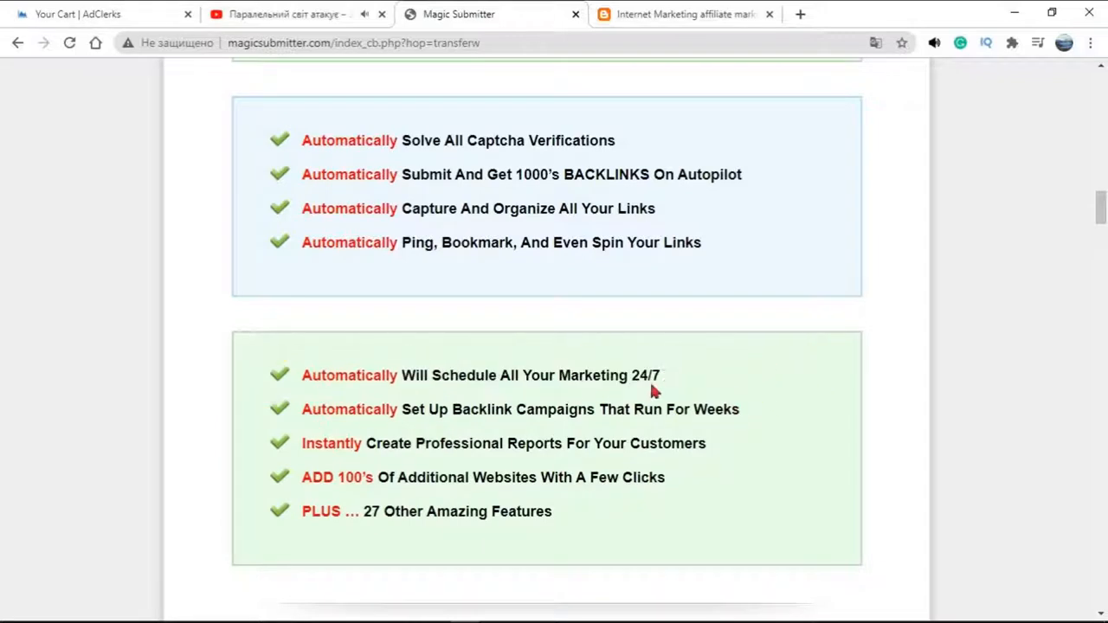
pyautogui.moveTo(360, 517)
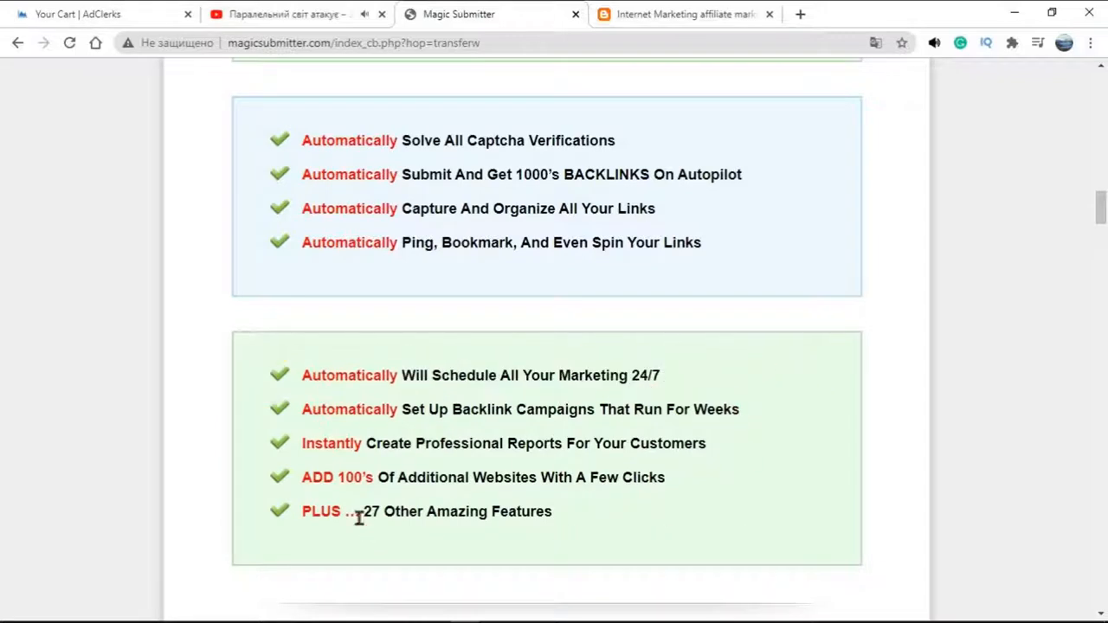
pyautogui.moveTo(654, 526)
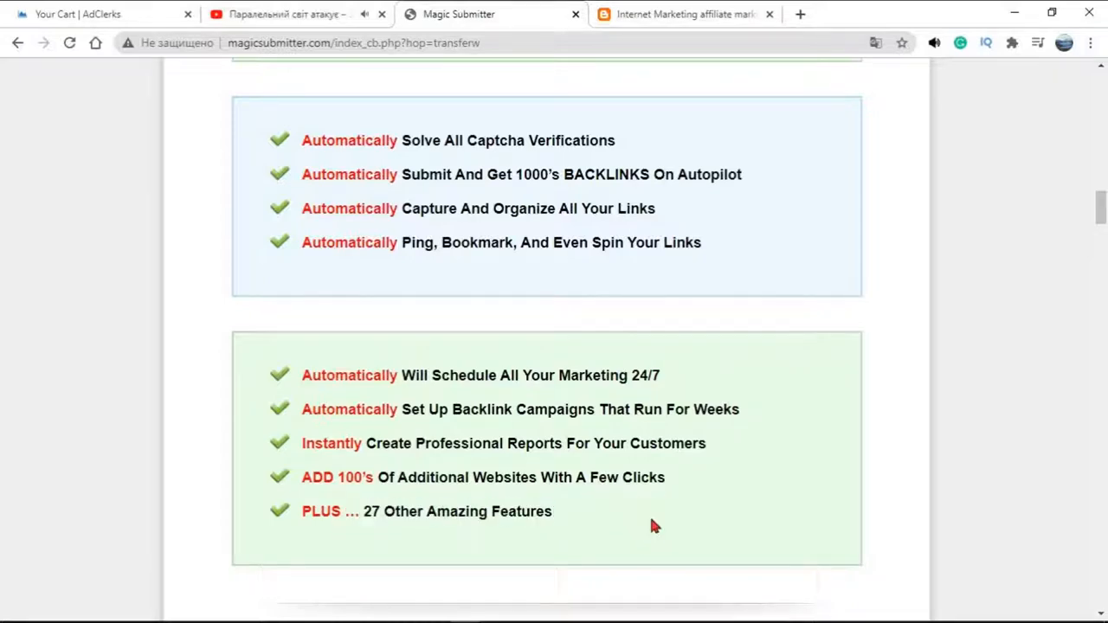
# Scroll to the supported site types and highlight the 'Submit Content To Over 2000' heading
pyautogui.scroll(-3)
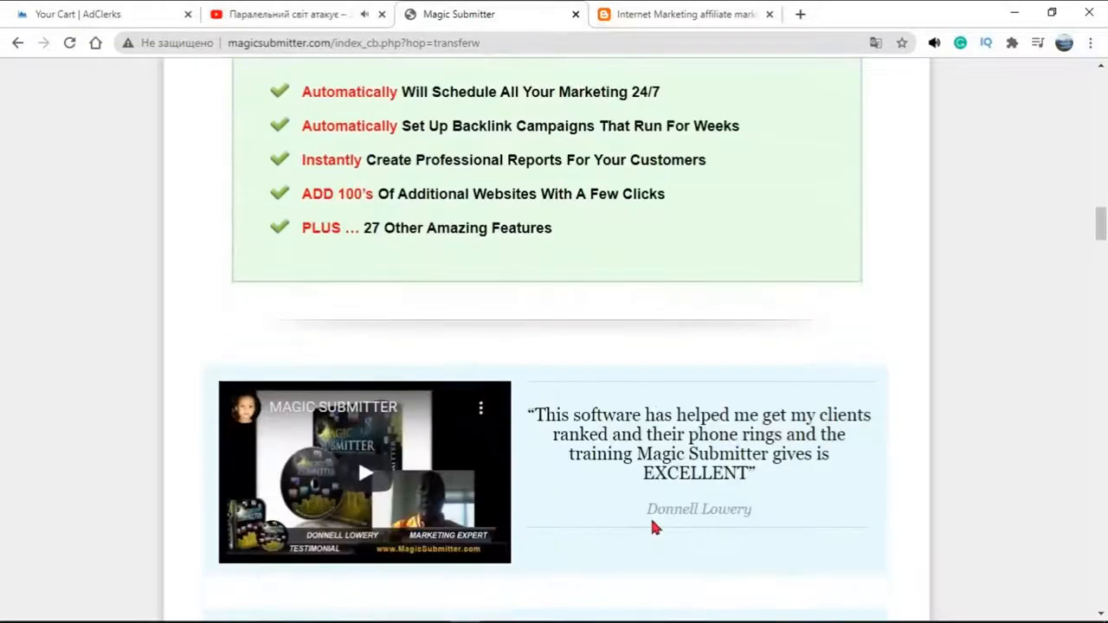
pyautogui.scroll(-3)
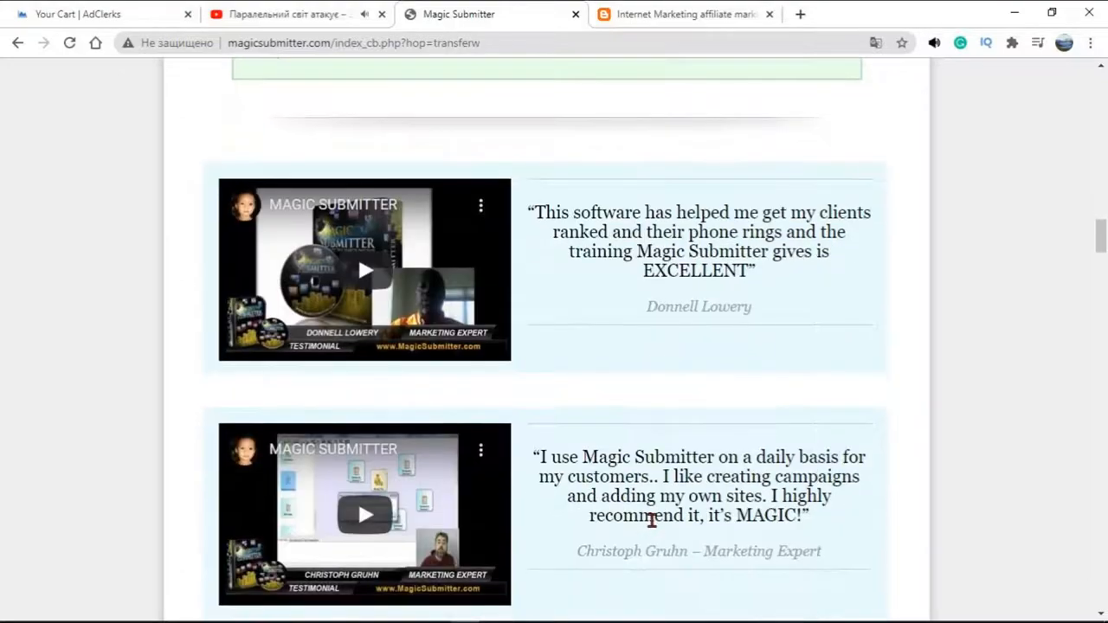
pyautogui.scroll(-3)
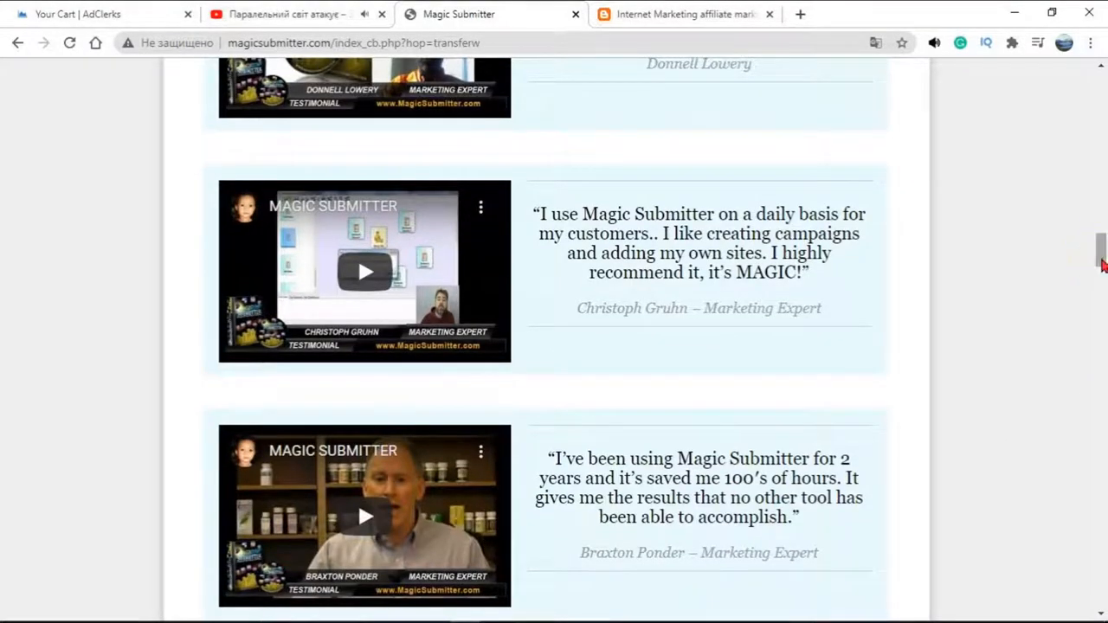
pyautogui.scroll(-3)
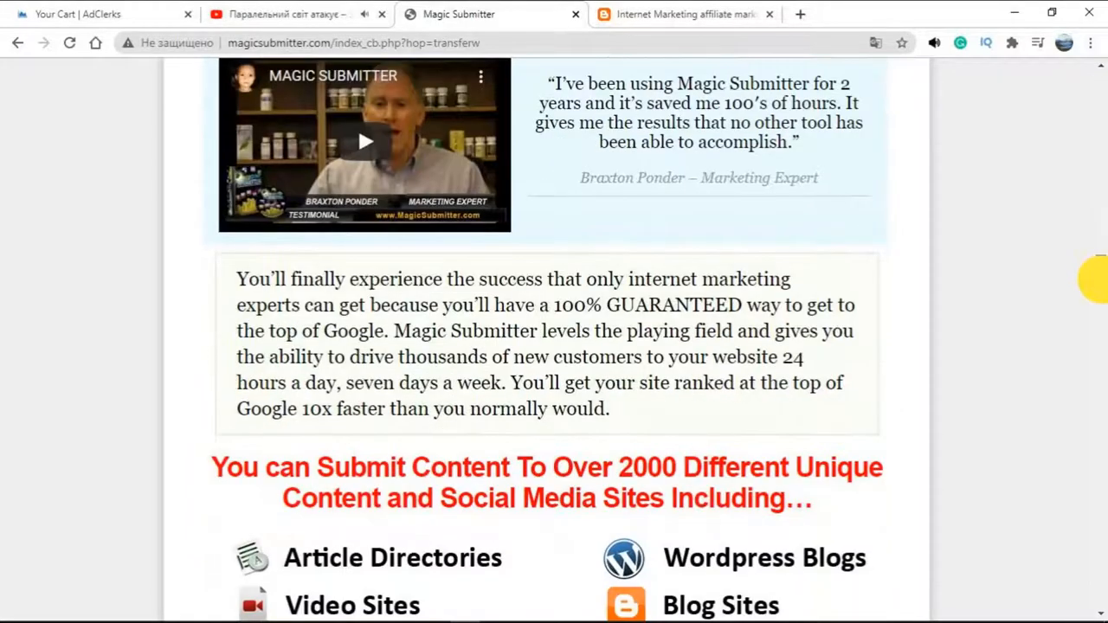
pyautogui.scroll(-3)
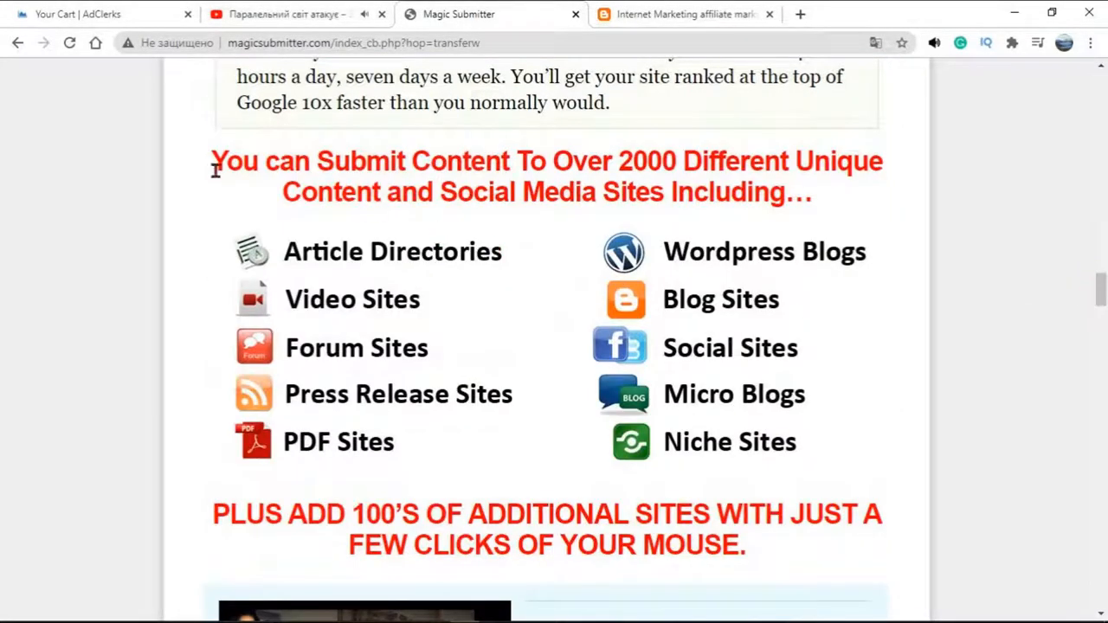
pyautogui.moveTo(211, 160); pyautogui.dragTo(778, 191)
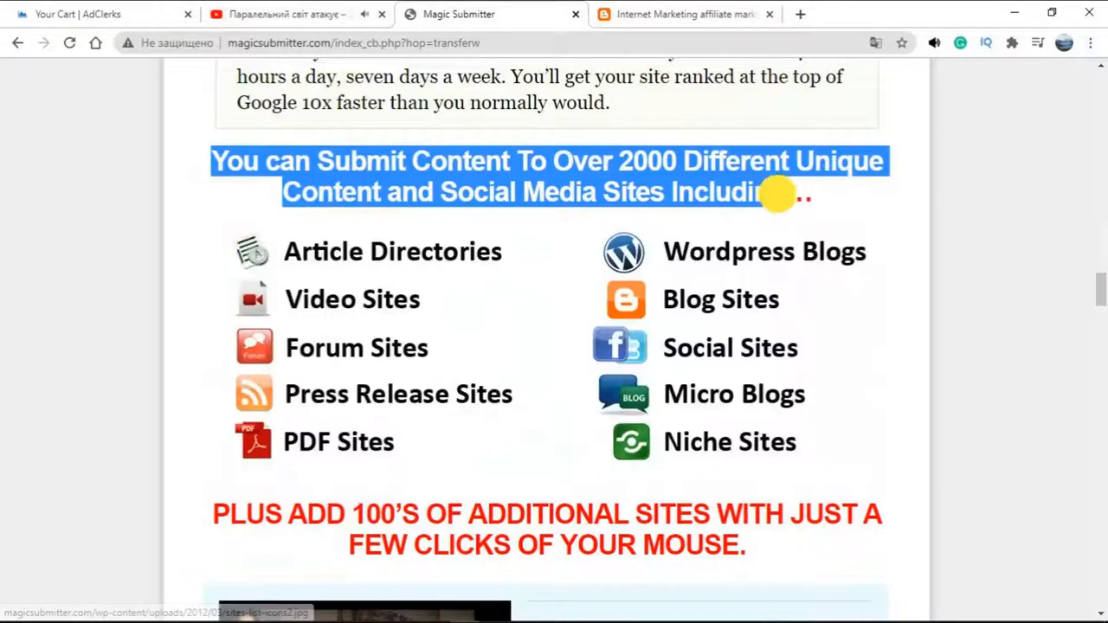
# Scroll further down to the later customer testimonials
pyautogui.scroll(-3)
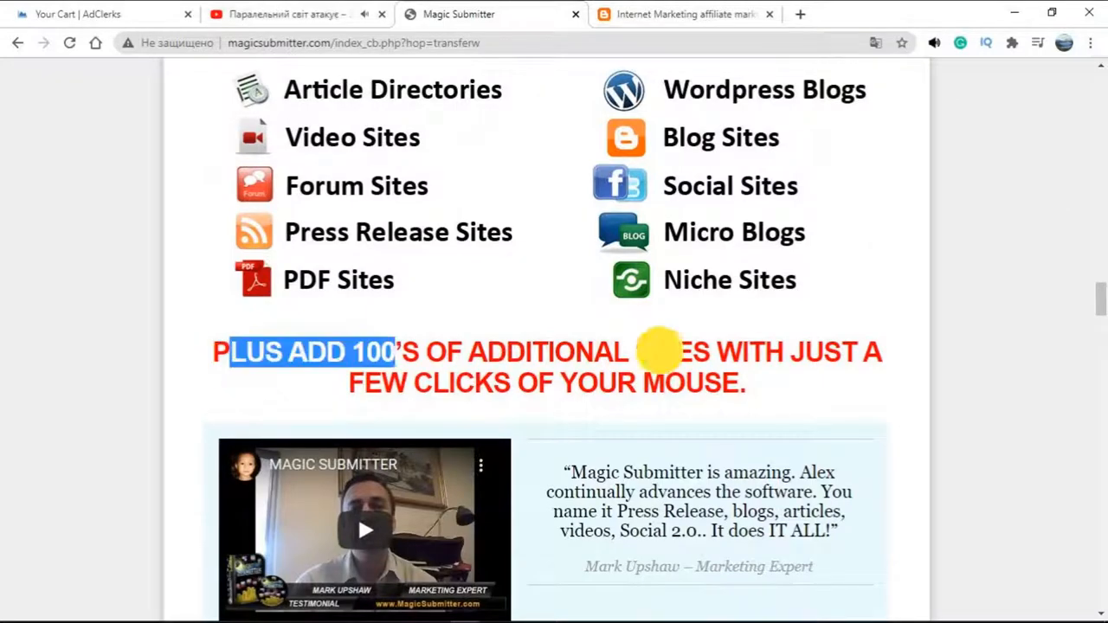
pyautogui.scroll(-3)
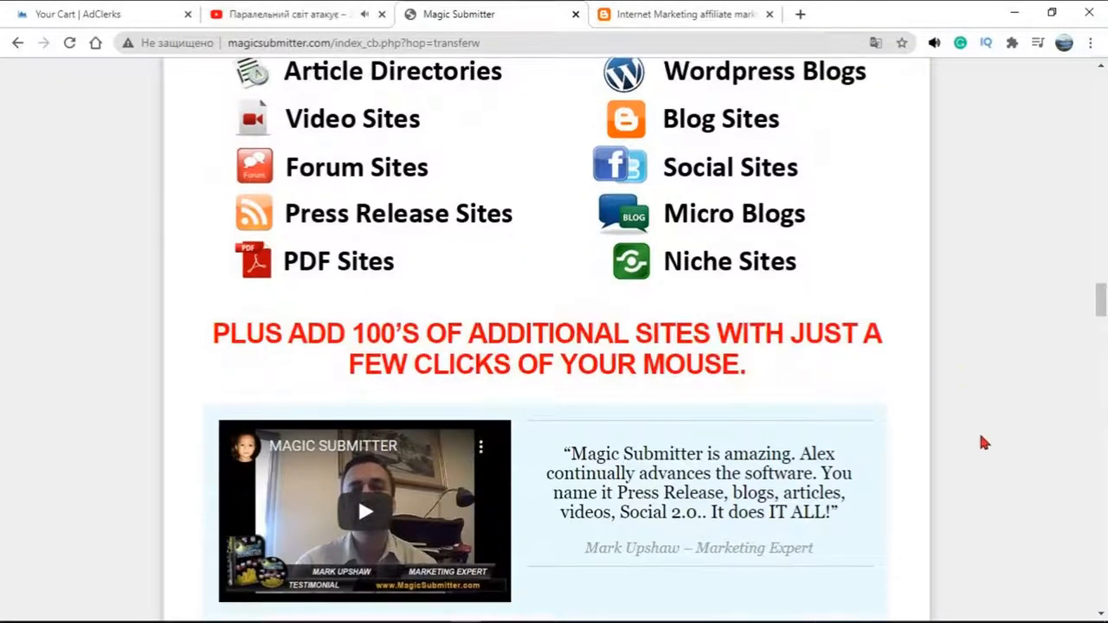
pyautogui.scroll(-3)
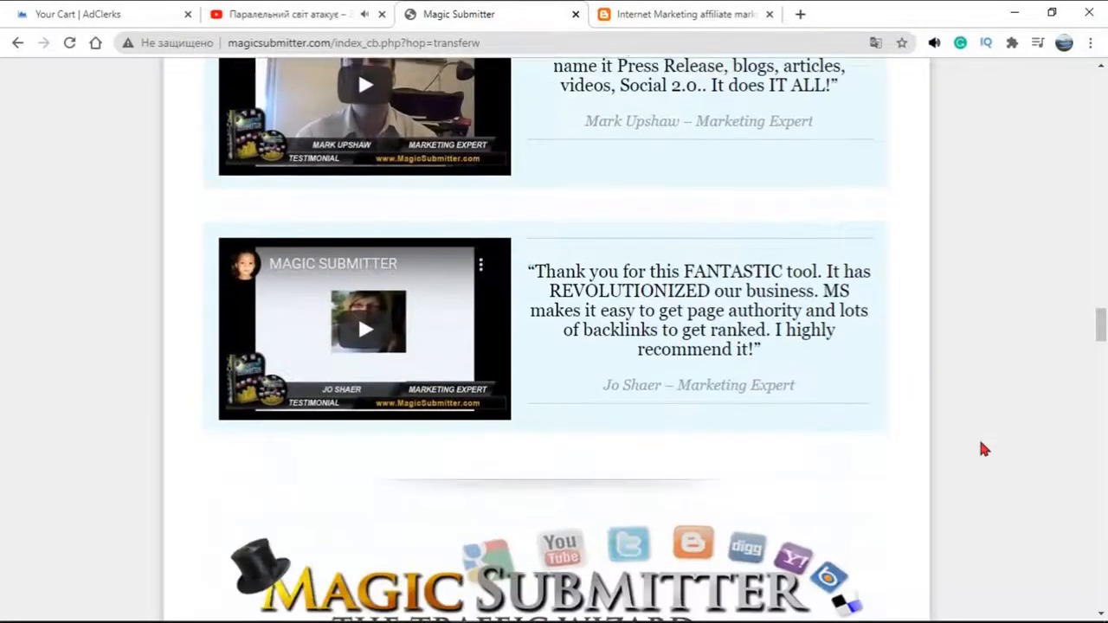
pyautogui.scroll(-3)
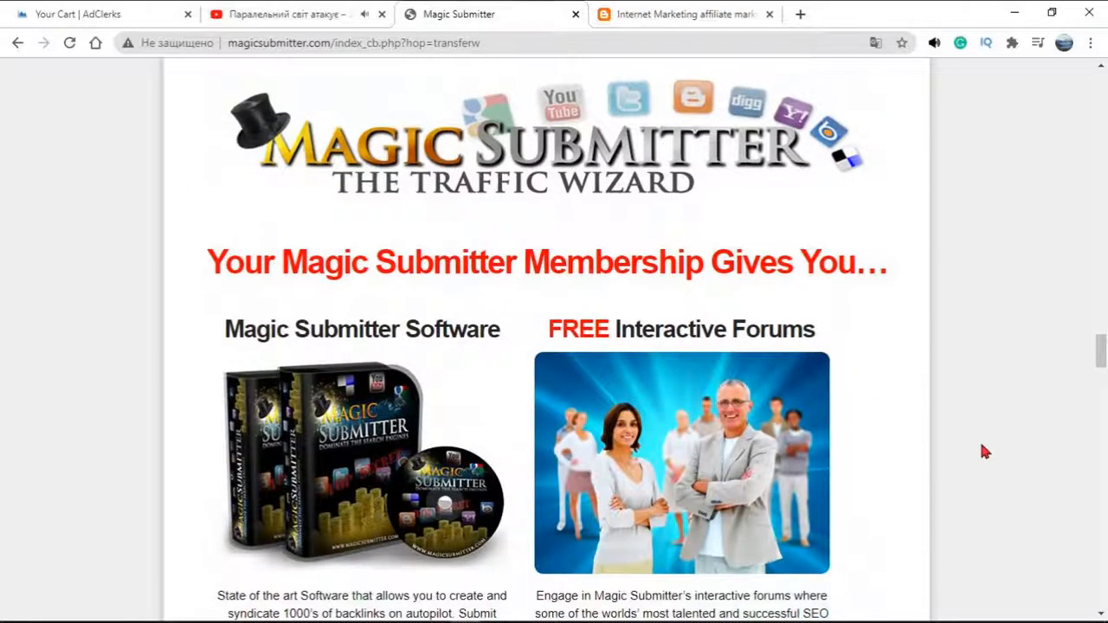
pyautogui.scroll(-3)
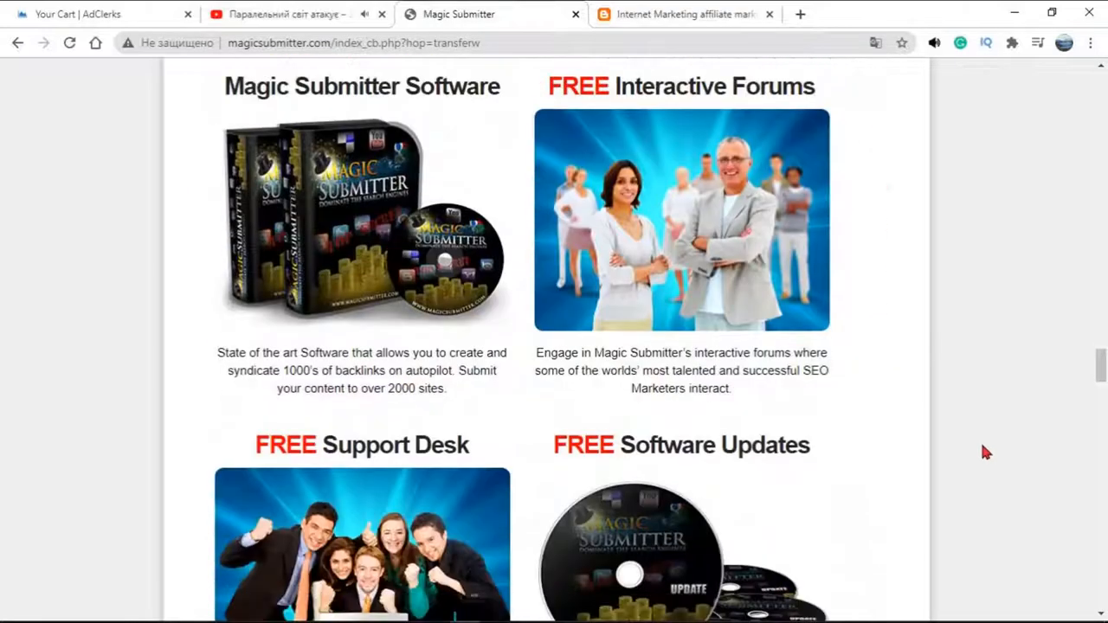
pyautogui.scroll(-3)
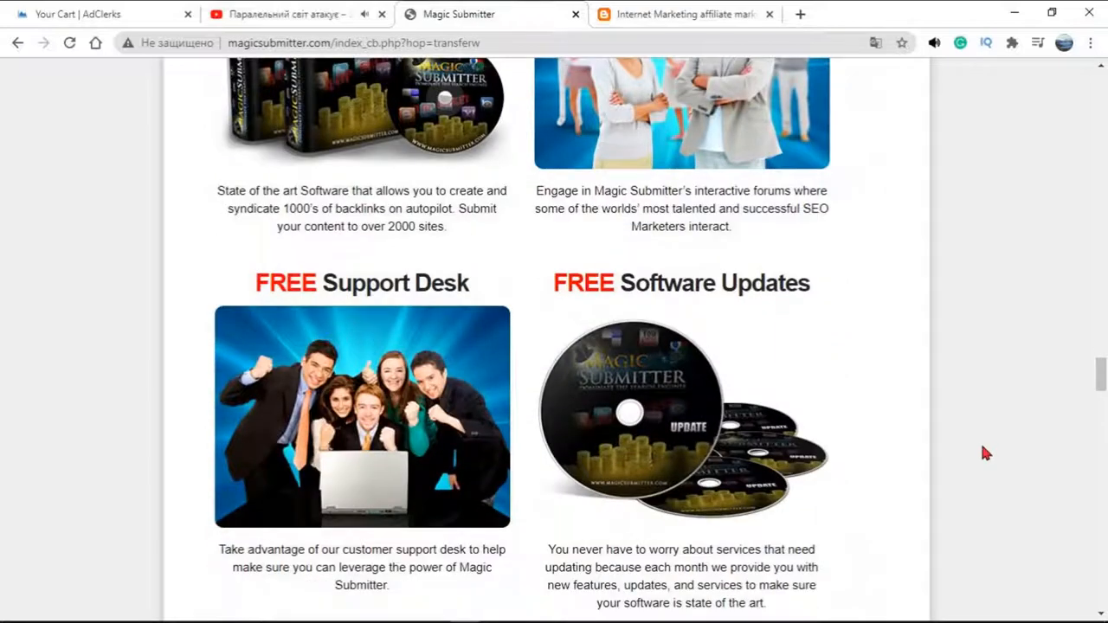
pyautogui.scroll(-3)
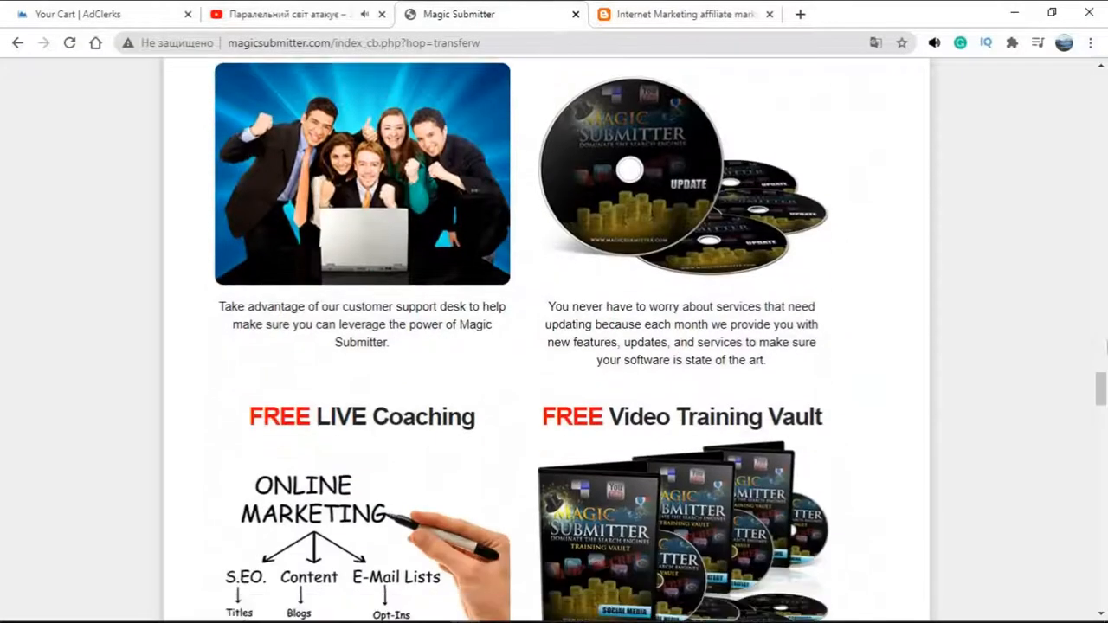
pyautogui.scroll(3)
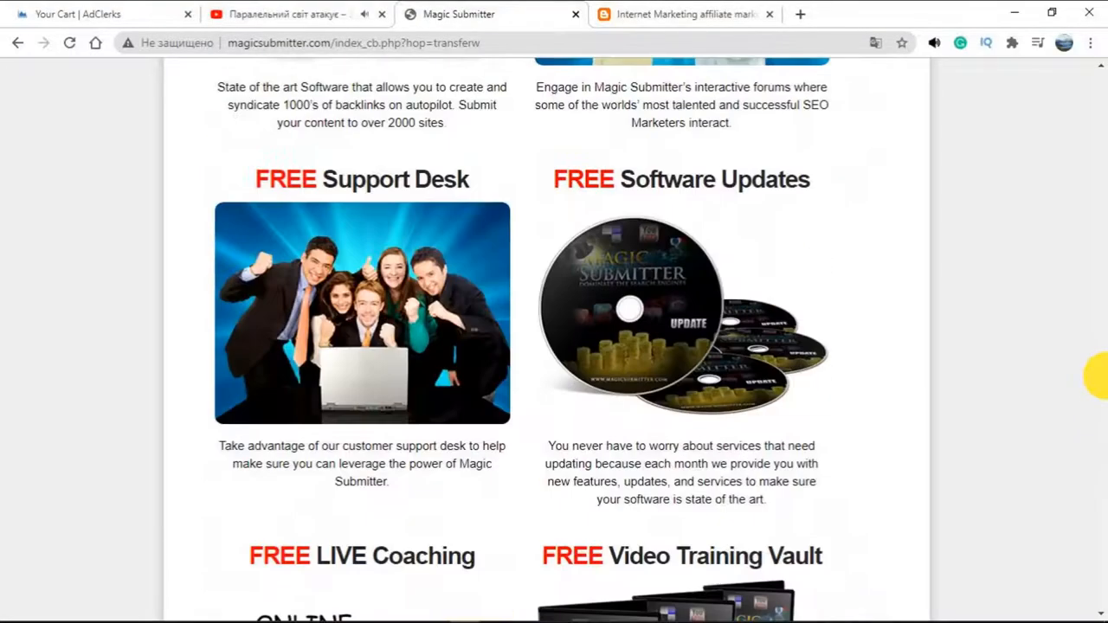
pyautogui.scroll(-3)
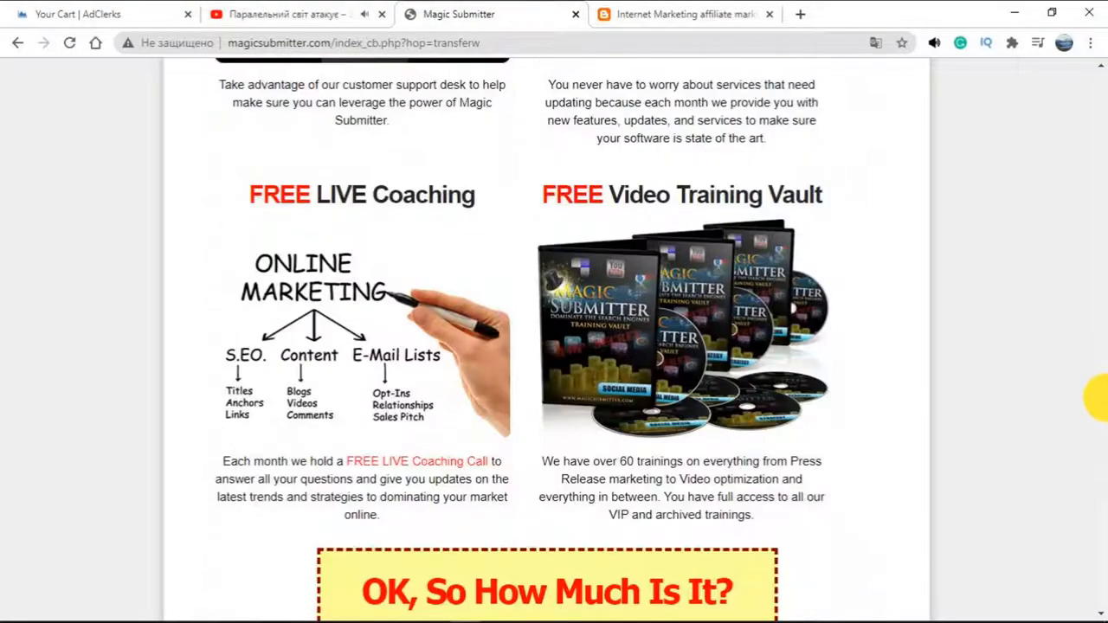
pyautogui.scroll(-3)
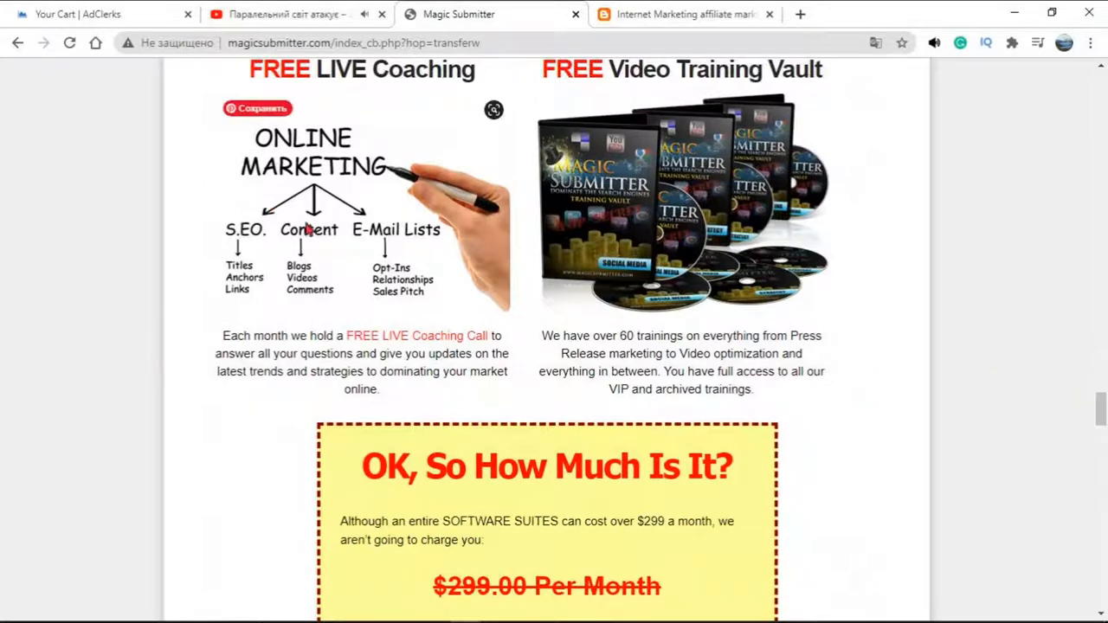
pyautogui.moveTo(356, 139)
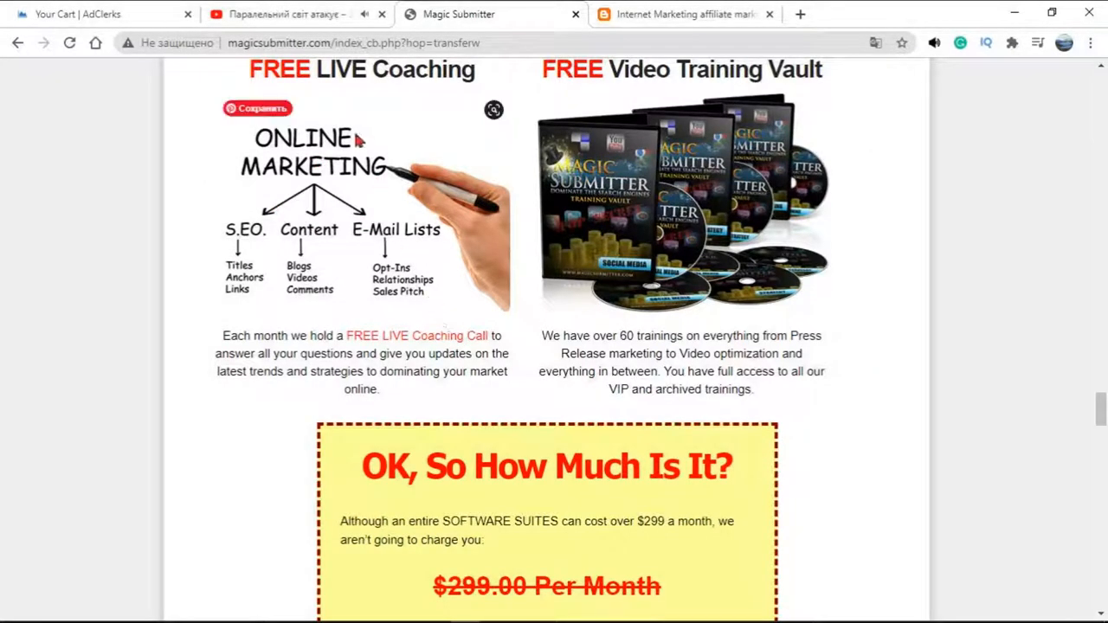
pyautogui.moveTo(1080, 393)
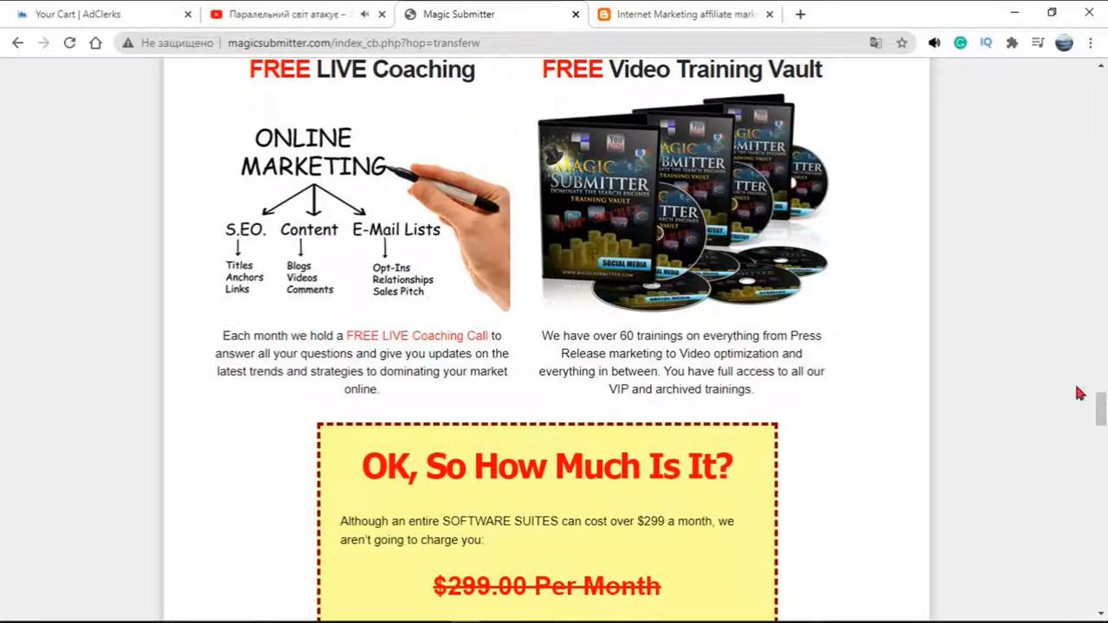
pyautogui.scroll(-3)
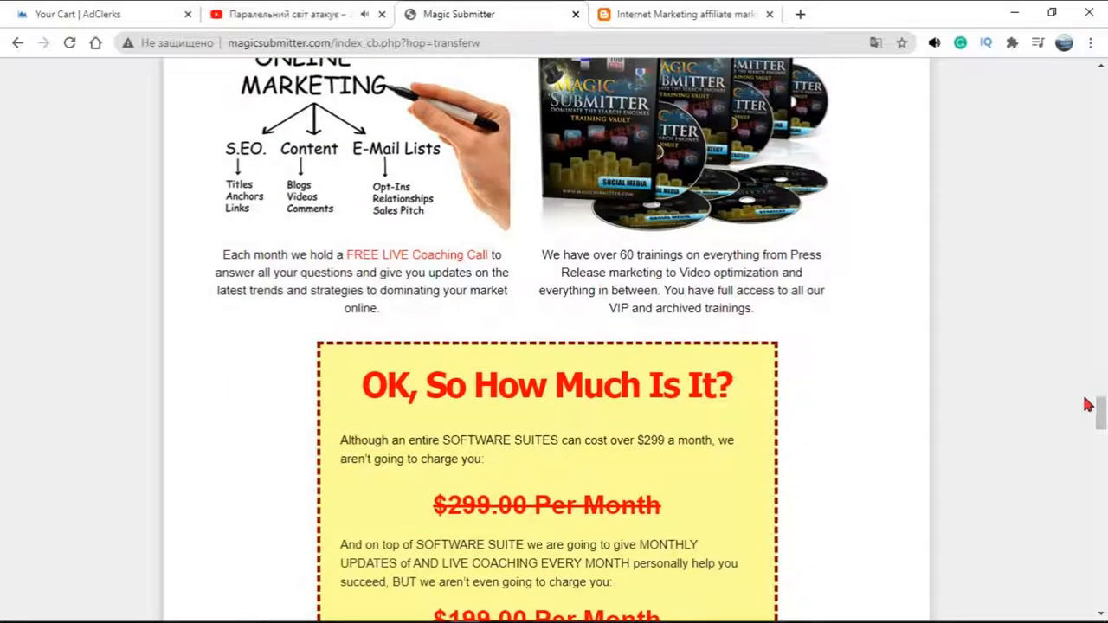
pyautogui.scroll(3)
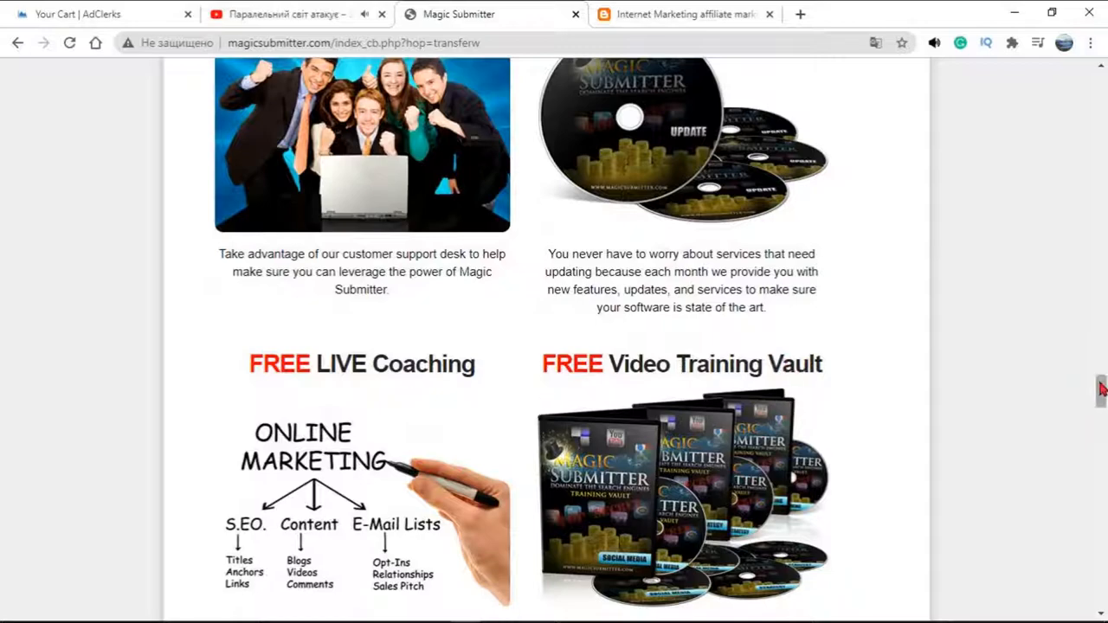
# Bring the 'OK, So How Much Is It?' pricing box into view and highlight the ONLY $4.95 offer price
pyautogui.scroll(-3)
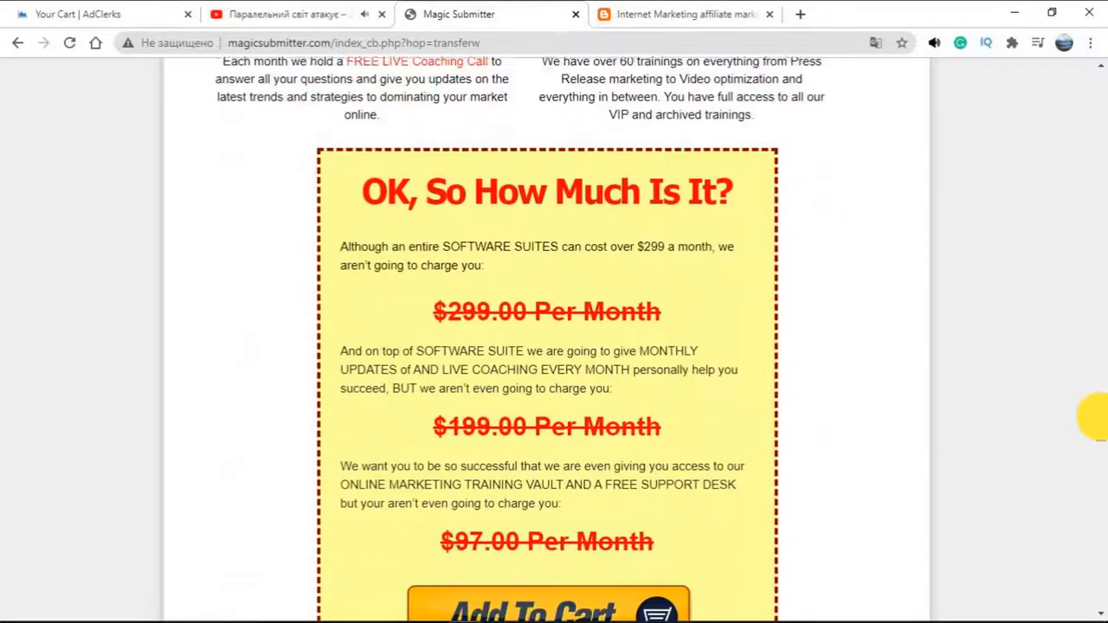
pyautogui.scroll(-3)
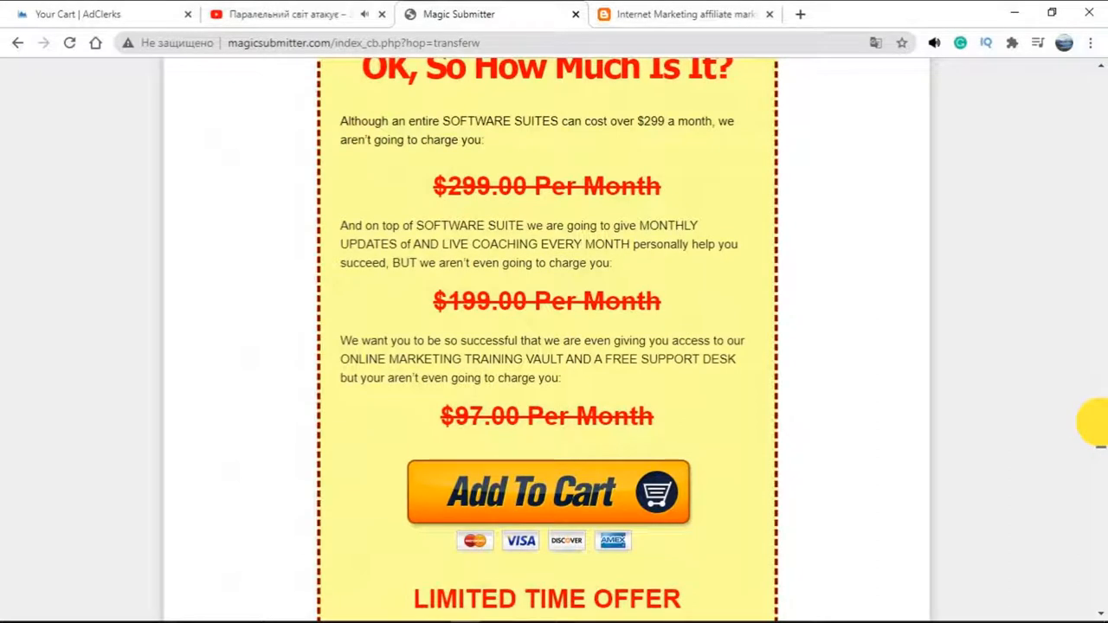
pyautogui.scroll(3)
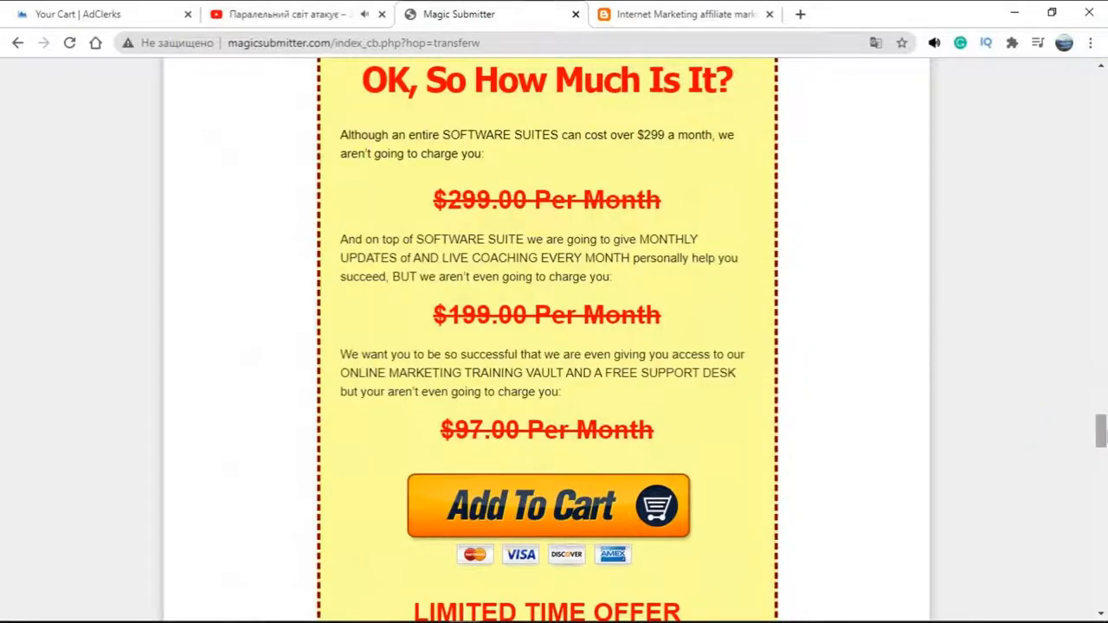
pyautogui.scroll(-3)
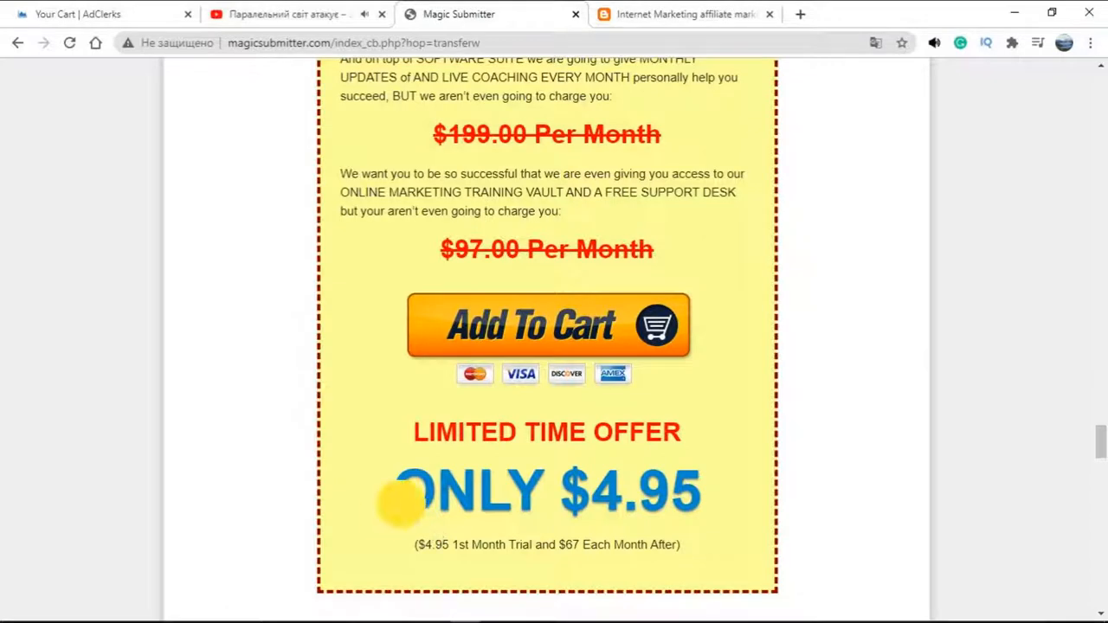
pyautogui.doubleClick(547, 491)
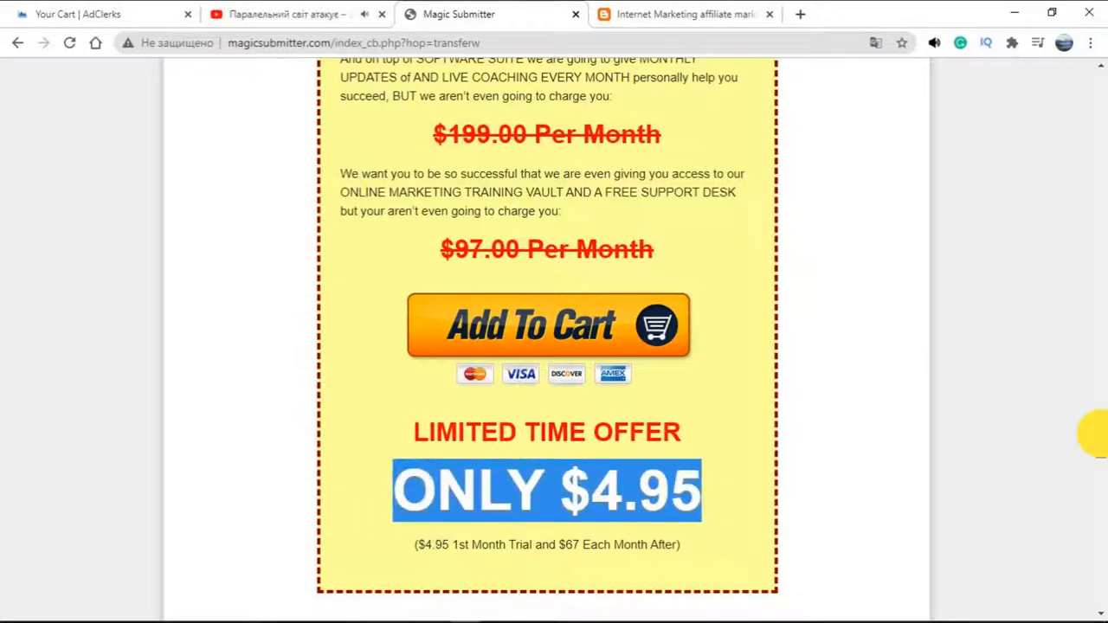
pyautogui.scroll(-3)
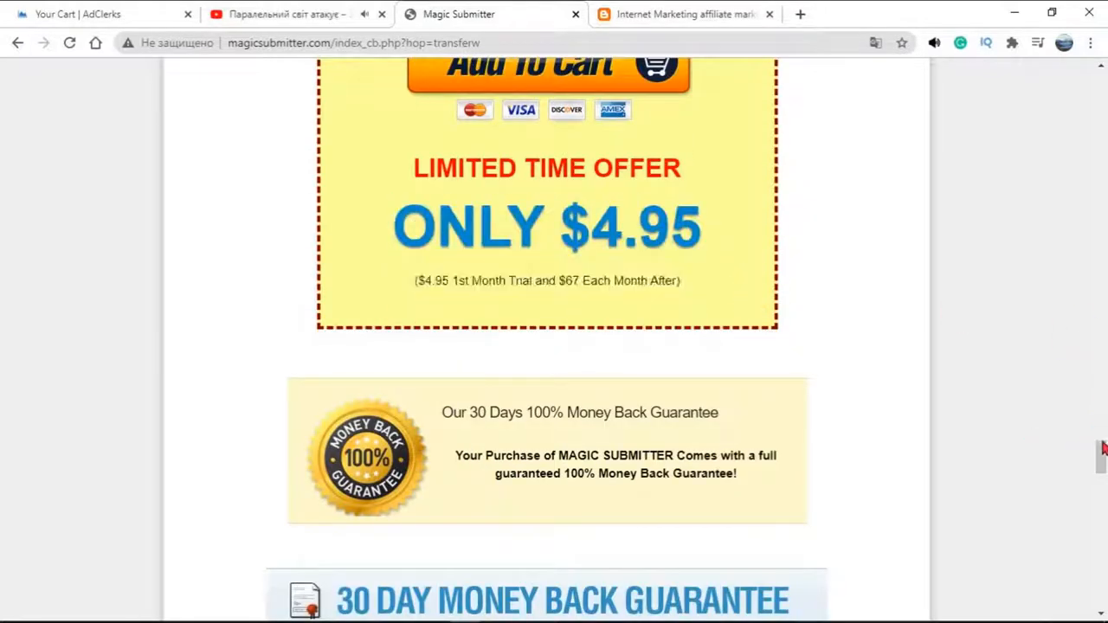
# Scroll through the guarantee, secure order form, disclaimer and footer, then back up toward the membership benefits
pyautogui.scroll(-3)
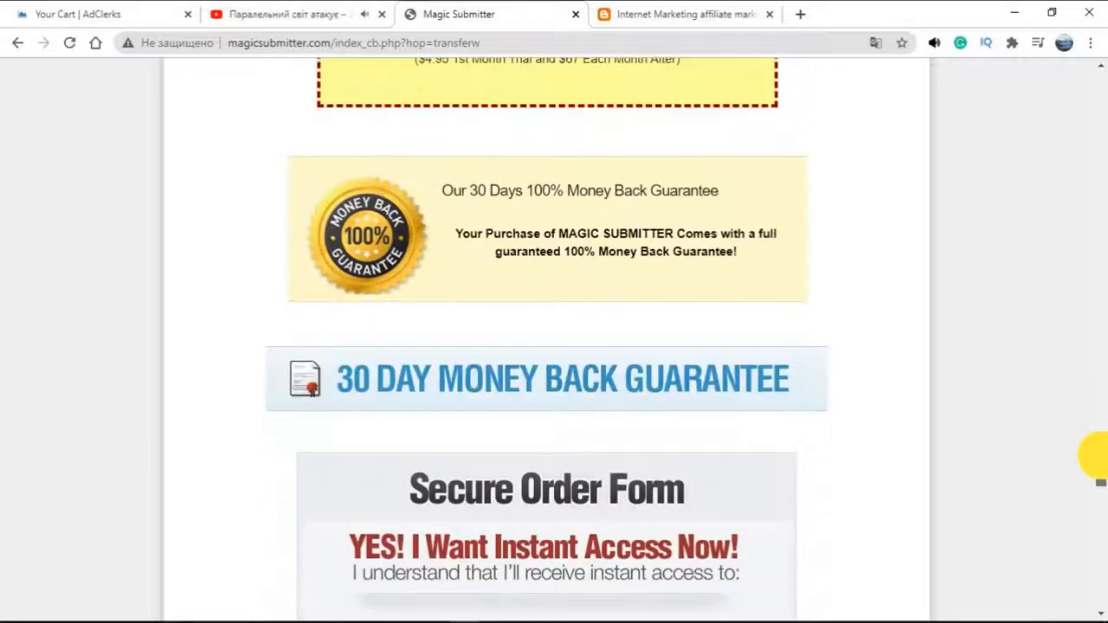
pyautogui.scroll(-3)
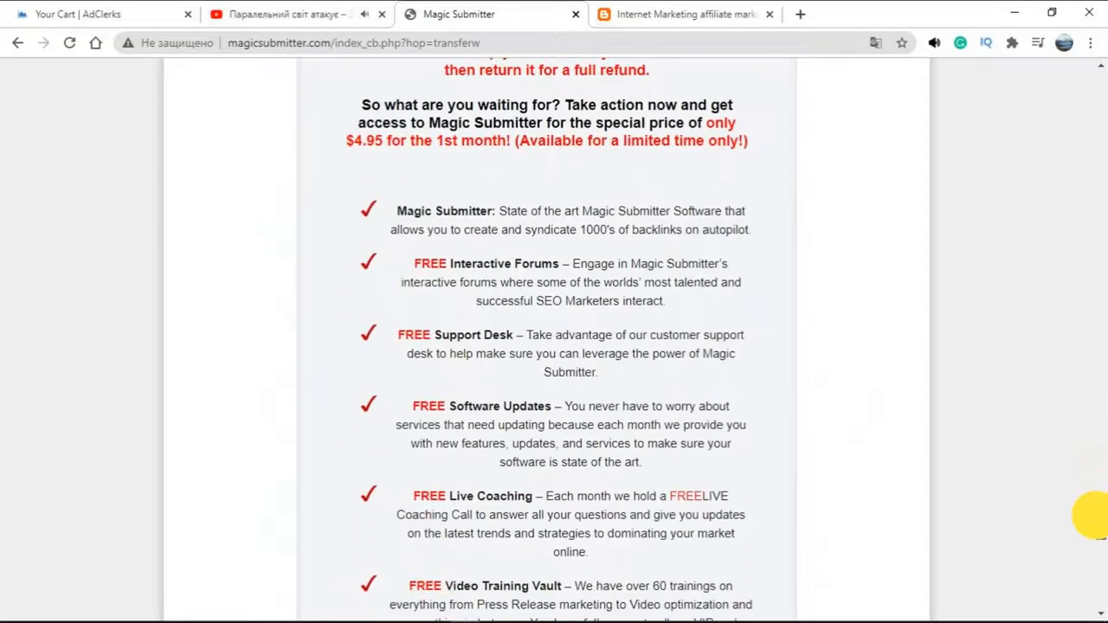
pyautogui.scroll(-3)
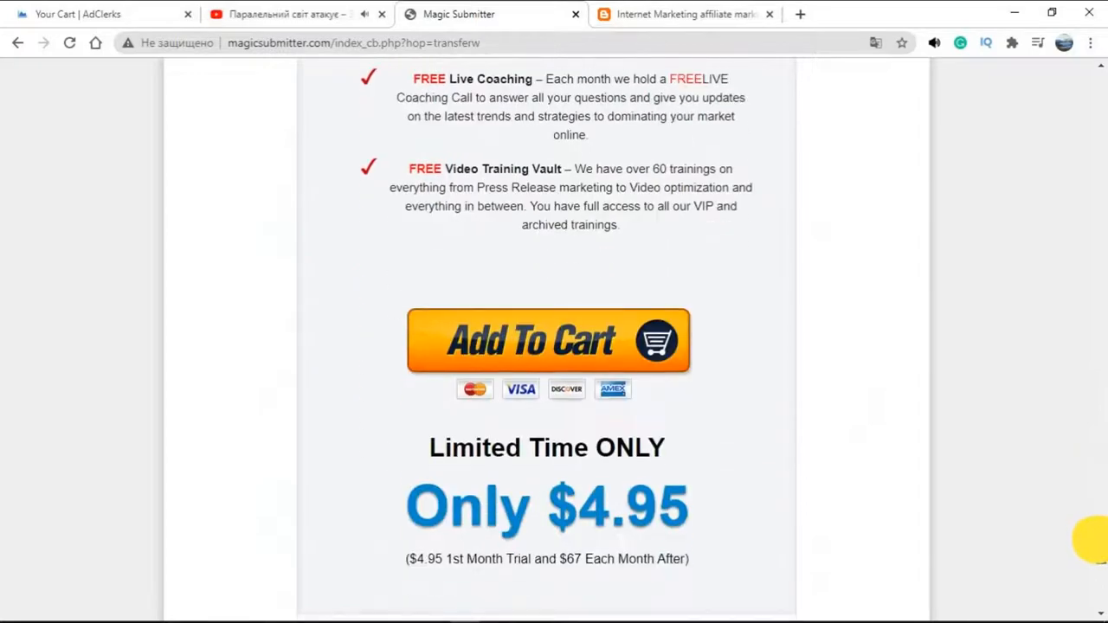
pyautogui.scroll(-3)
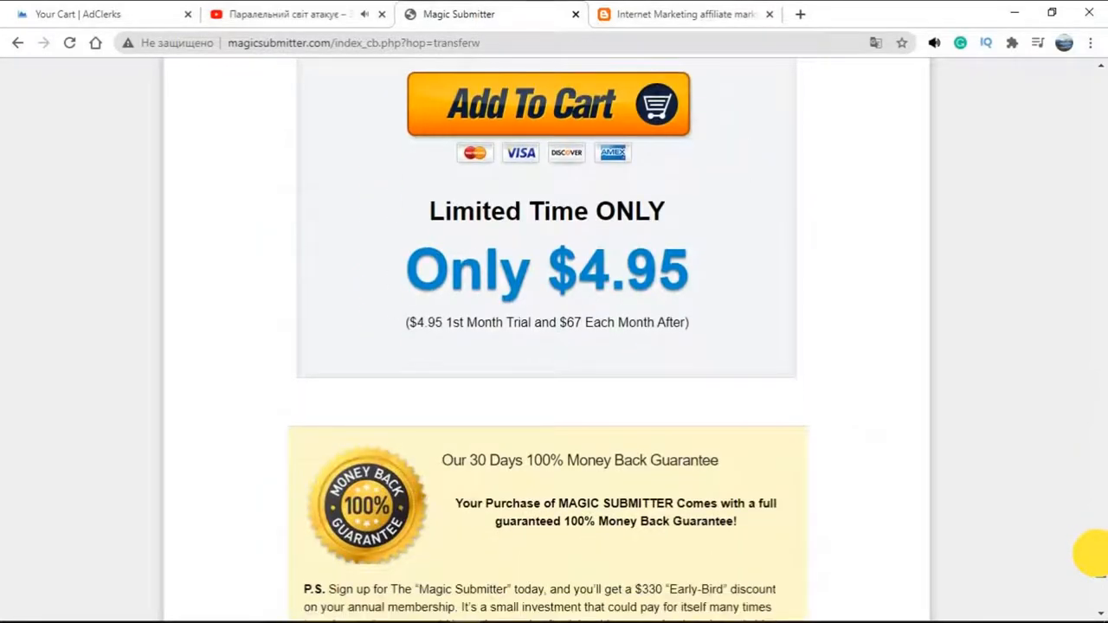
pyautogui.scroll(-3)
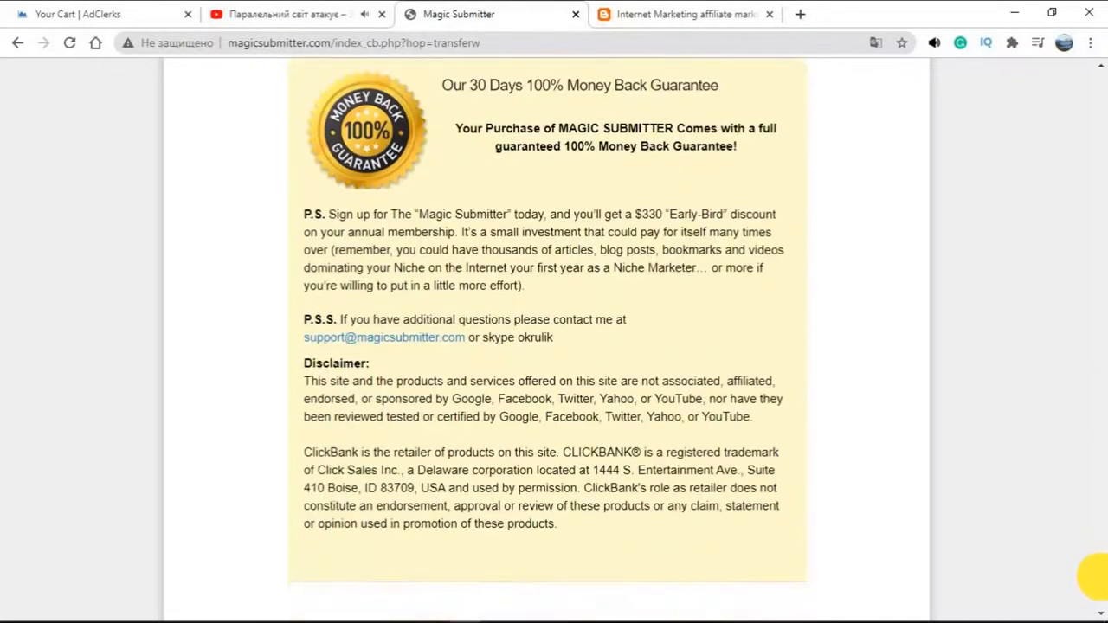
pyautogui.scroll(3)
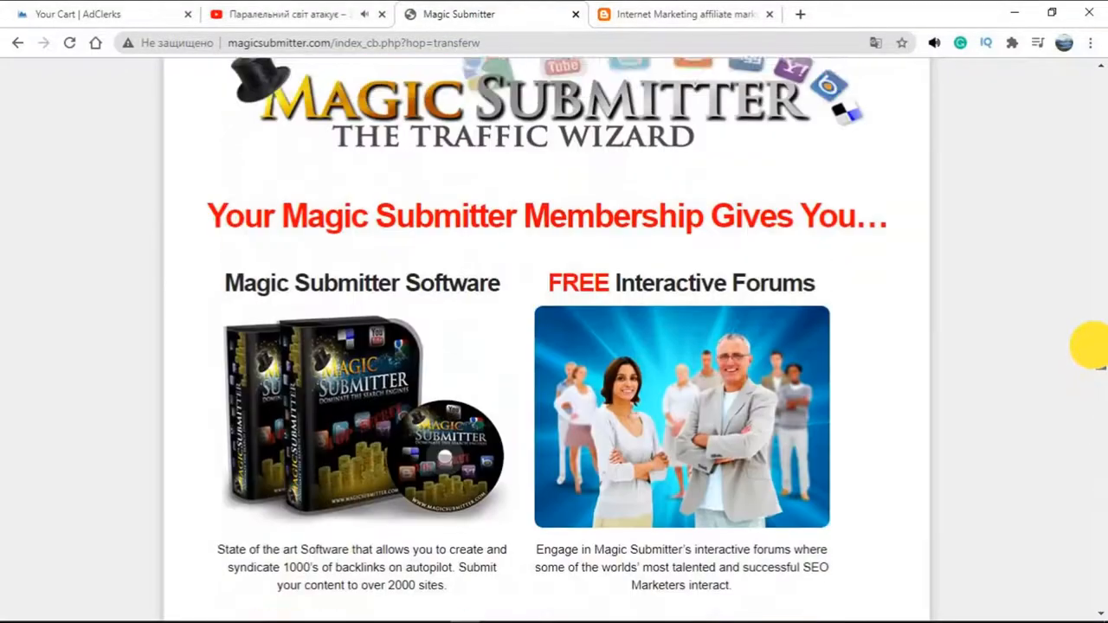
# Scroll to the automatic-features boxes from captcha solving to '27 Other Amazing Features'
pyautogui.scroll(-3)
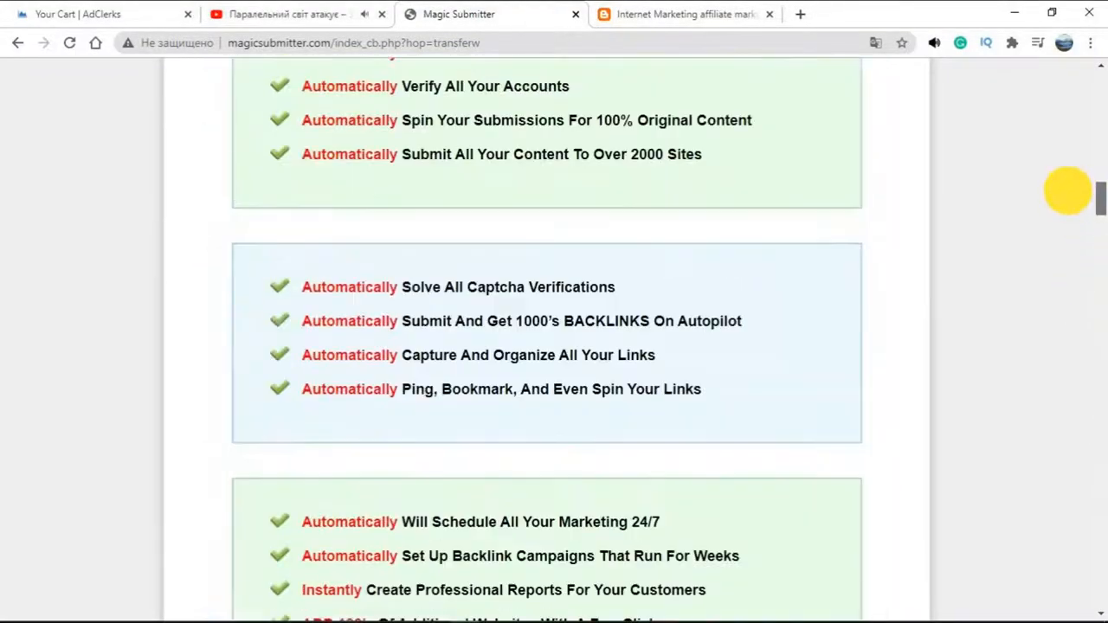
pyautogui.scroll(-3)
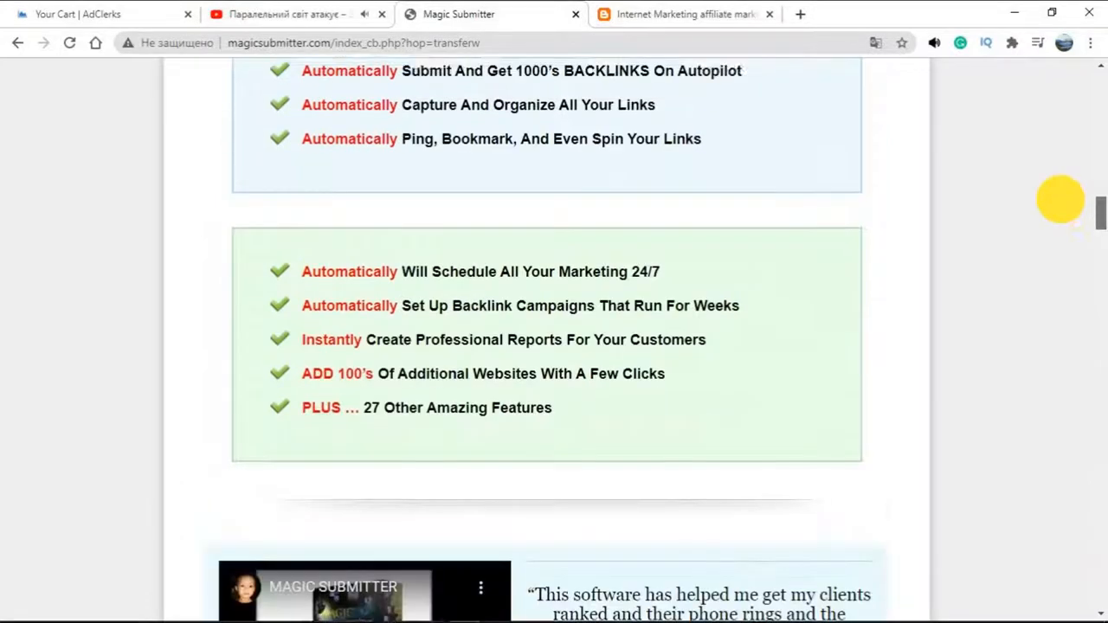
pyautogui.scroll(3)
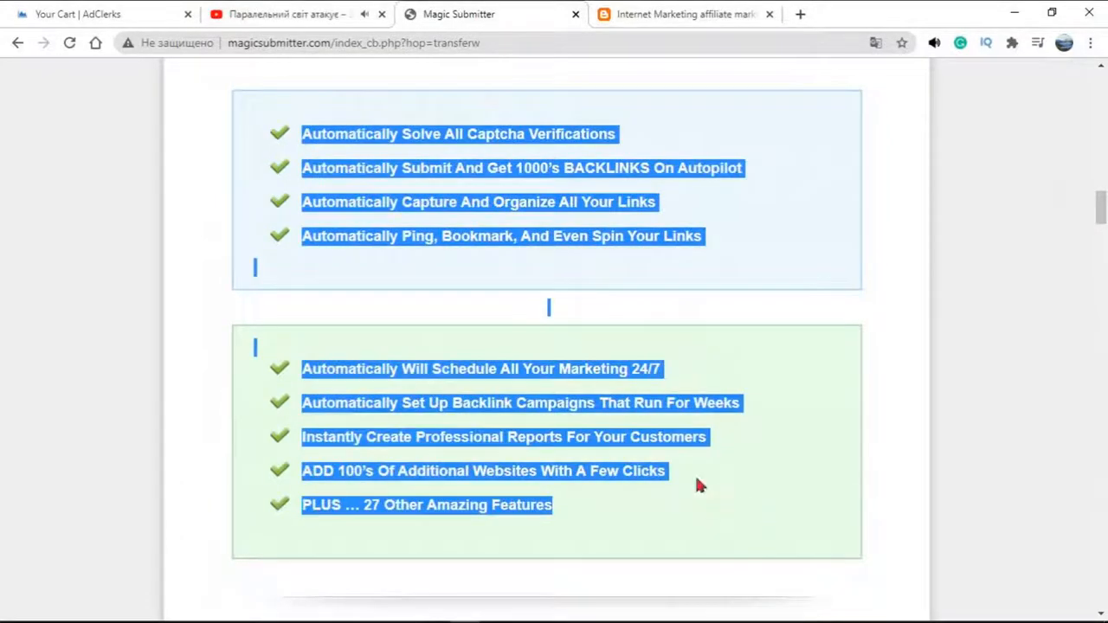
pyautogui.moveTo(746, 426)
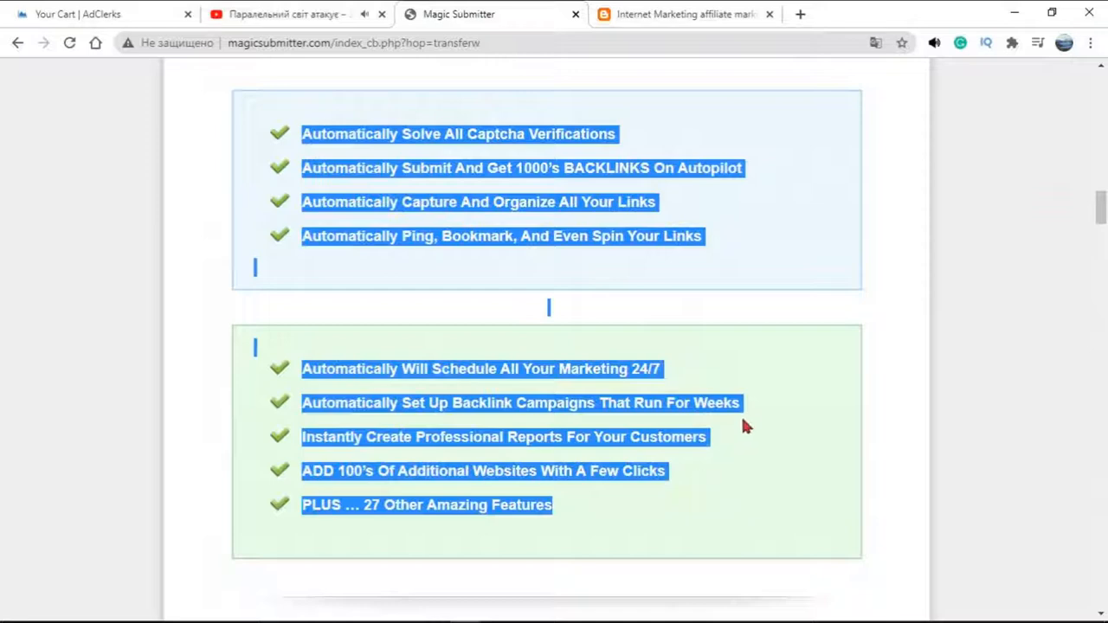